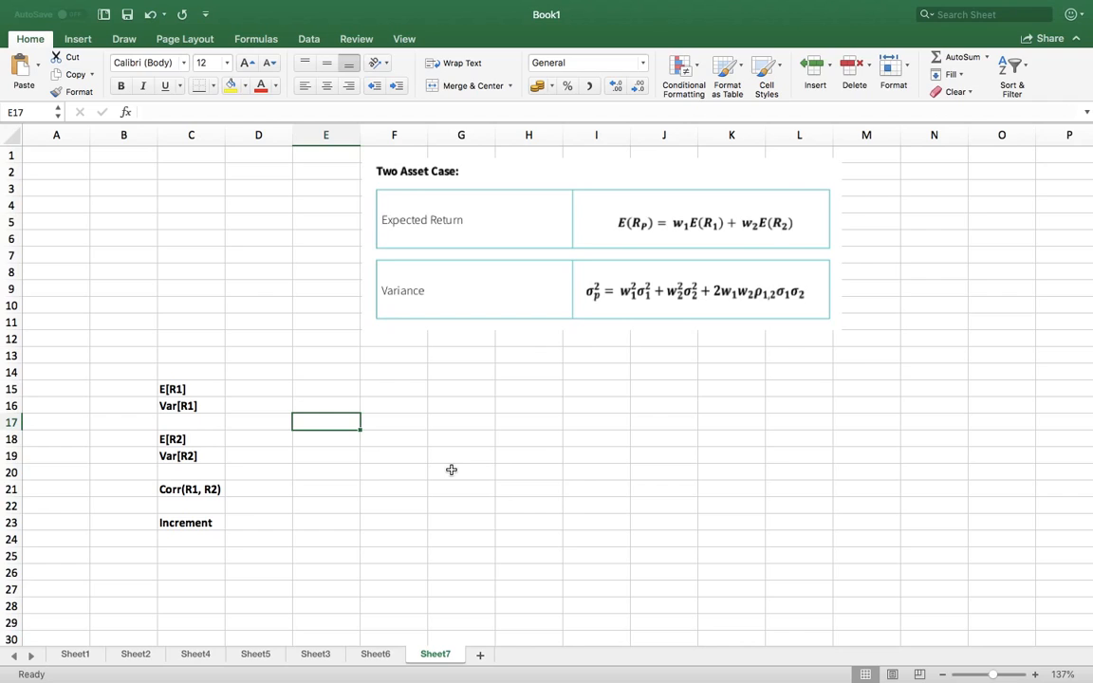
pyautogui.moveTo(365, 457)
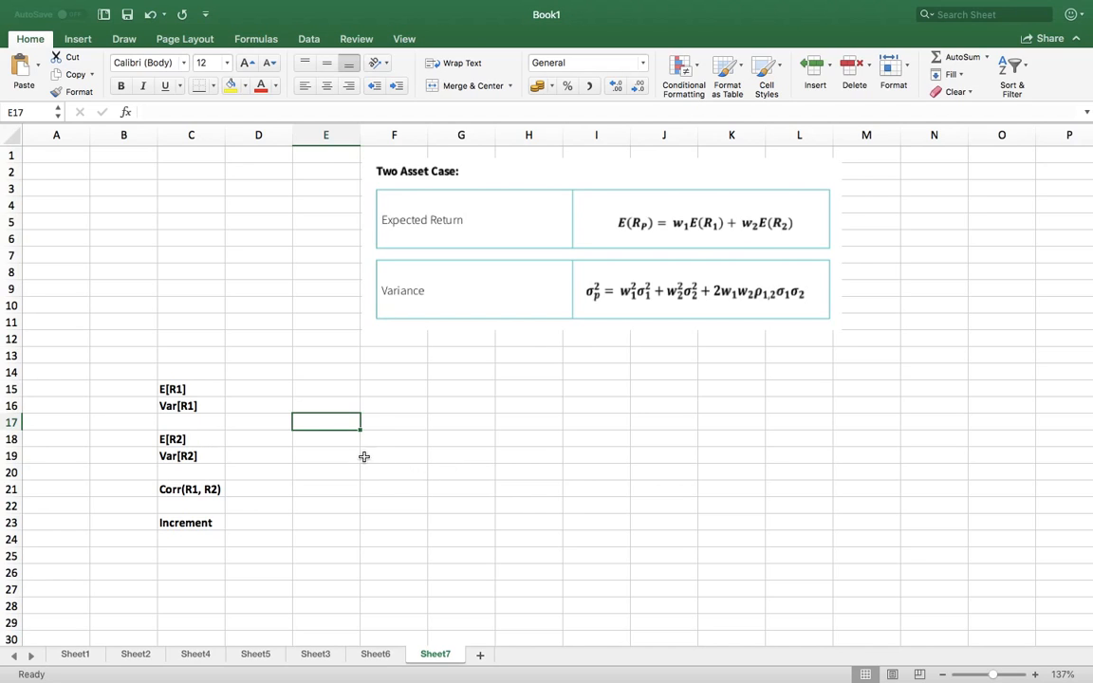
pyautogui.moveTo(270, 389)
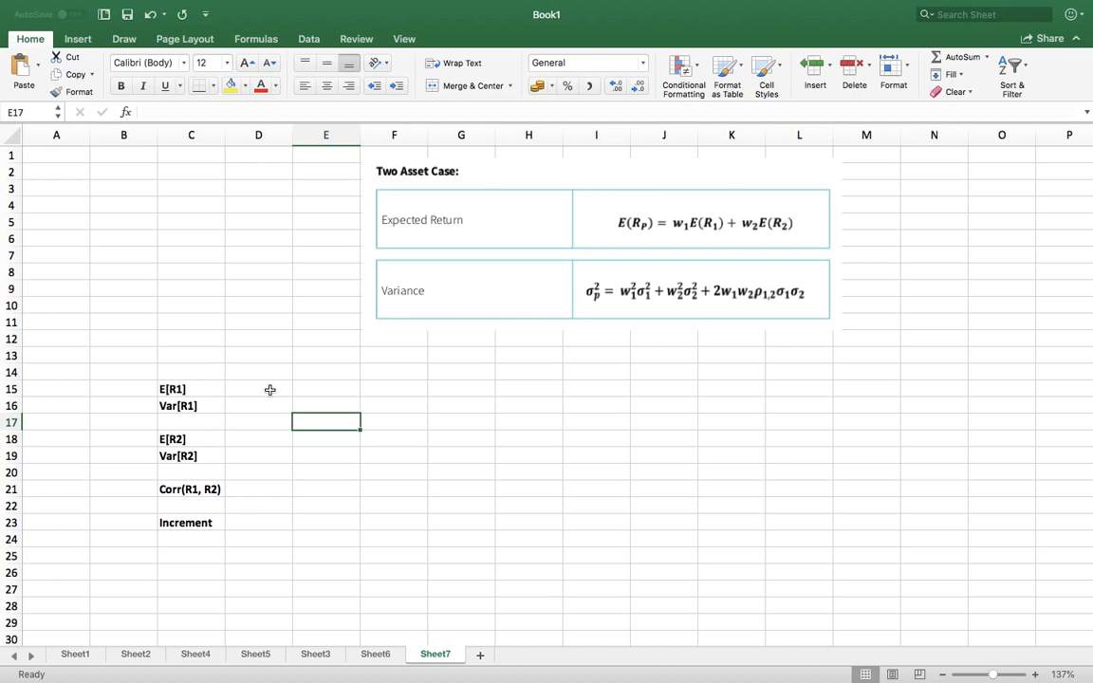
pyautogui.moveTo(402, 318)
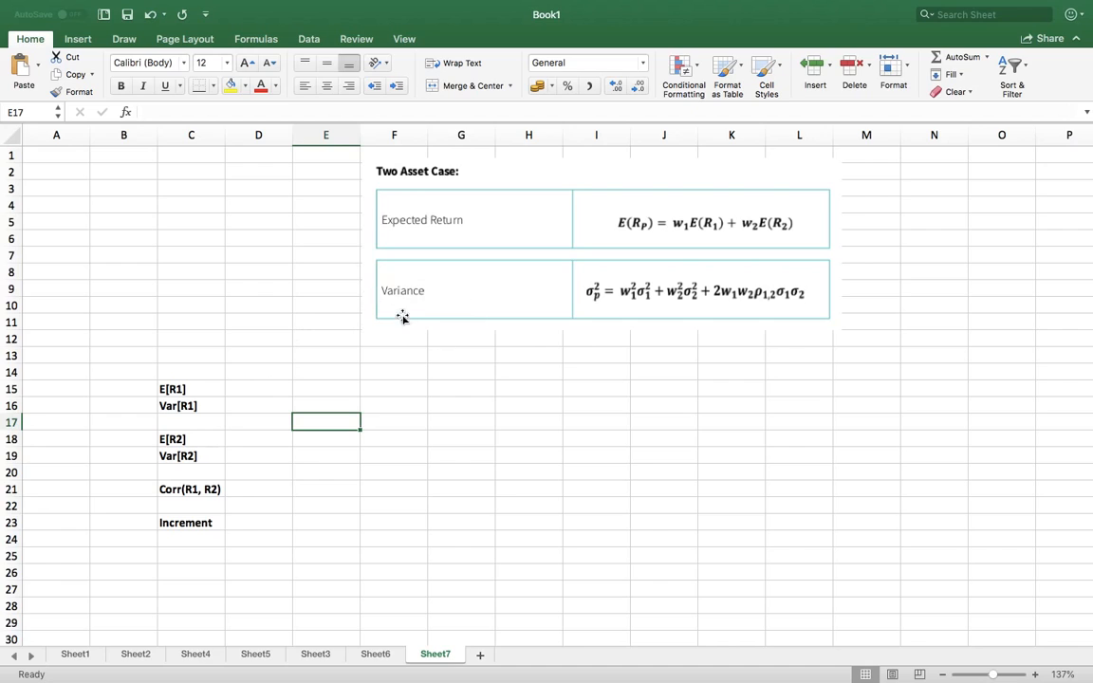
pyautogui.moveTo(204, 390)
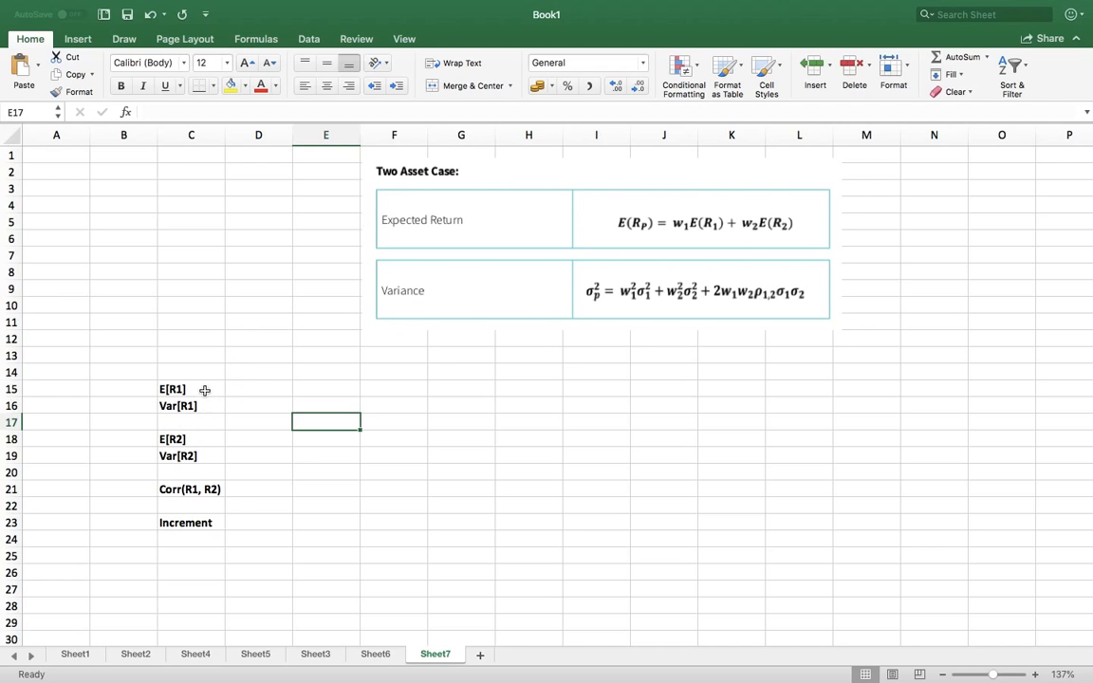
pyautogui.moveTo(394, 191)
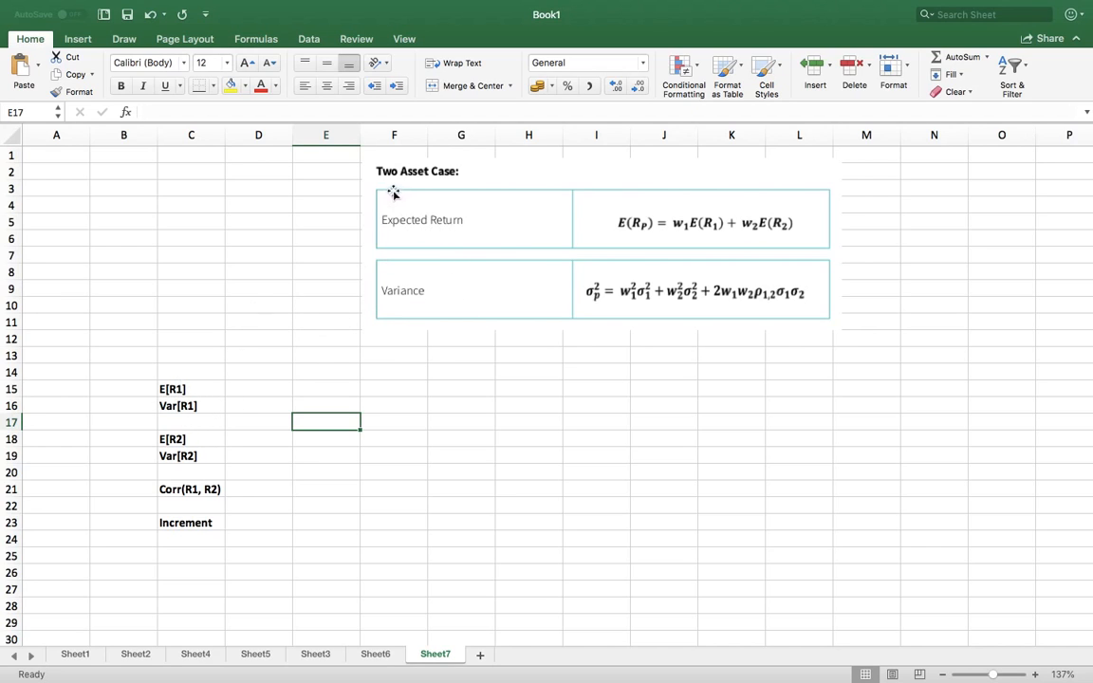
pyautogui.moveTo(194, 368)
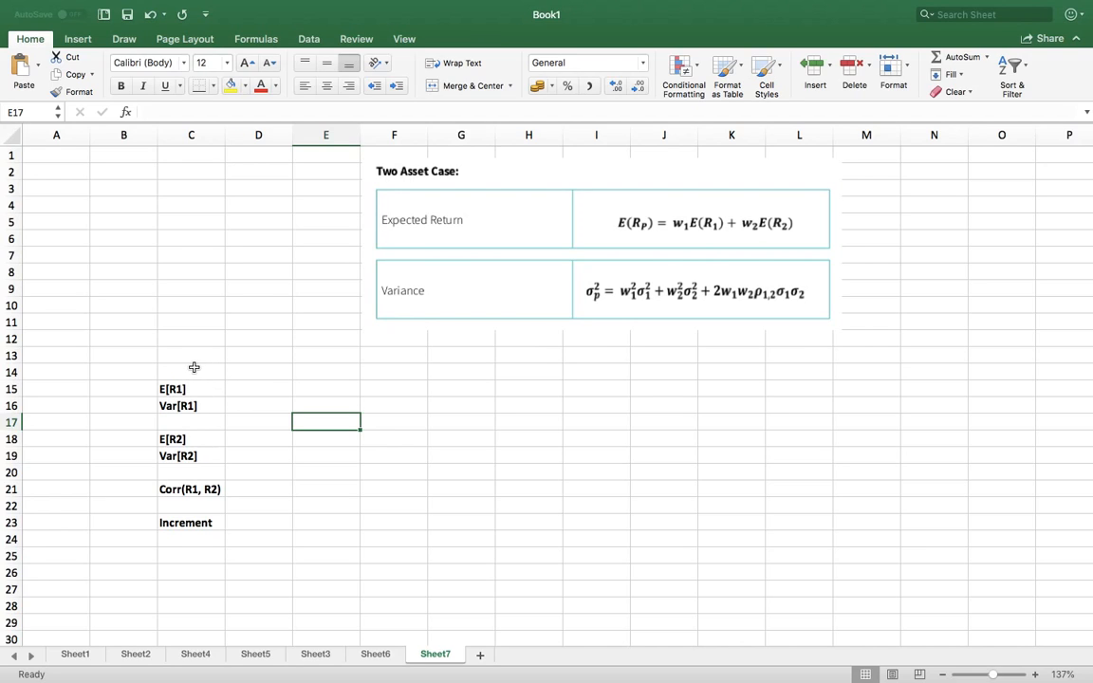
pyautogui.moveTo(194, 405)
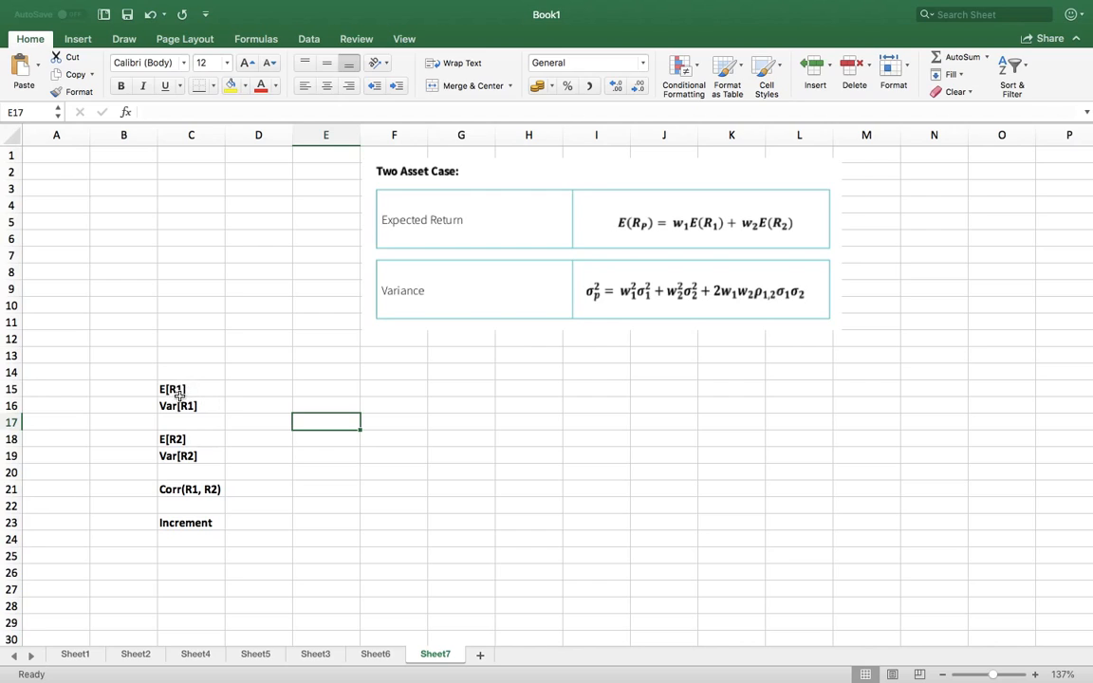
pyautogui.moveTo(178, 415)
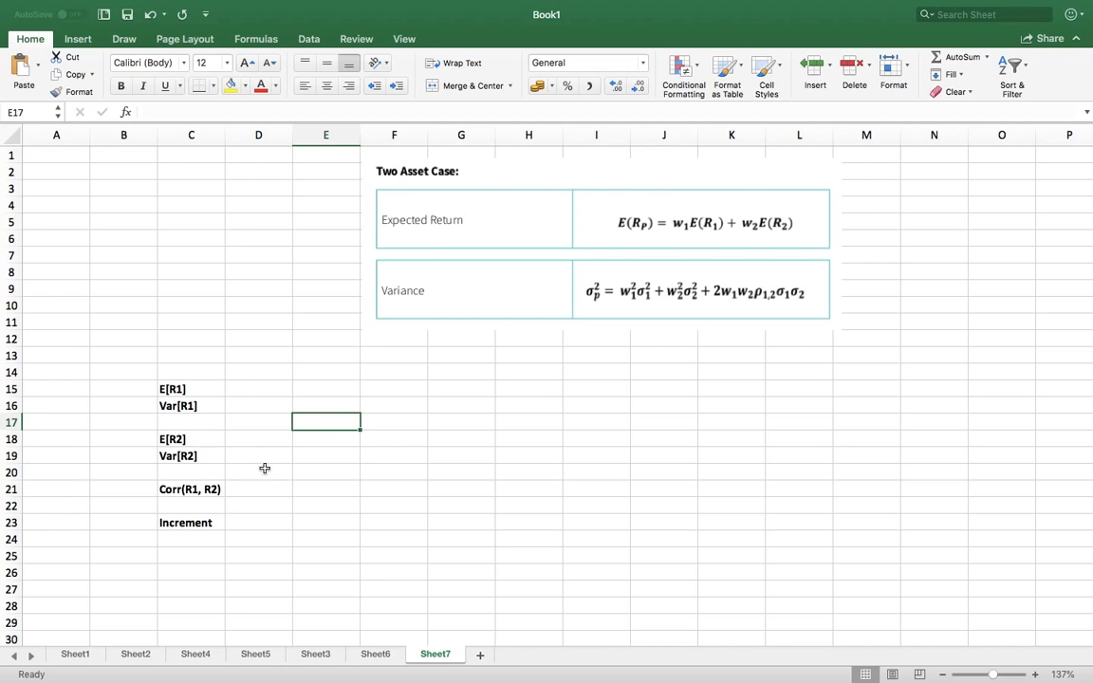
pyautogui.moveTo(220, 391)
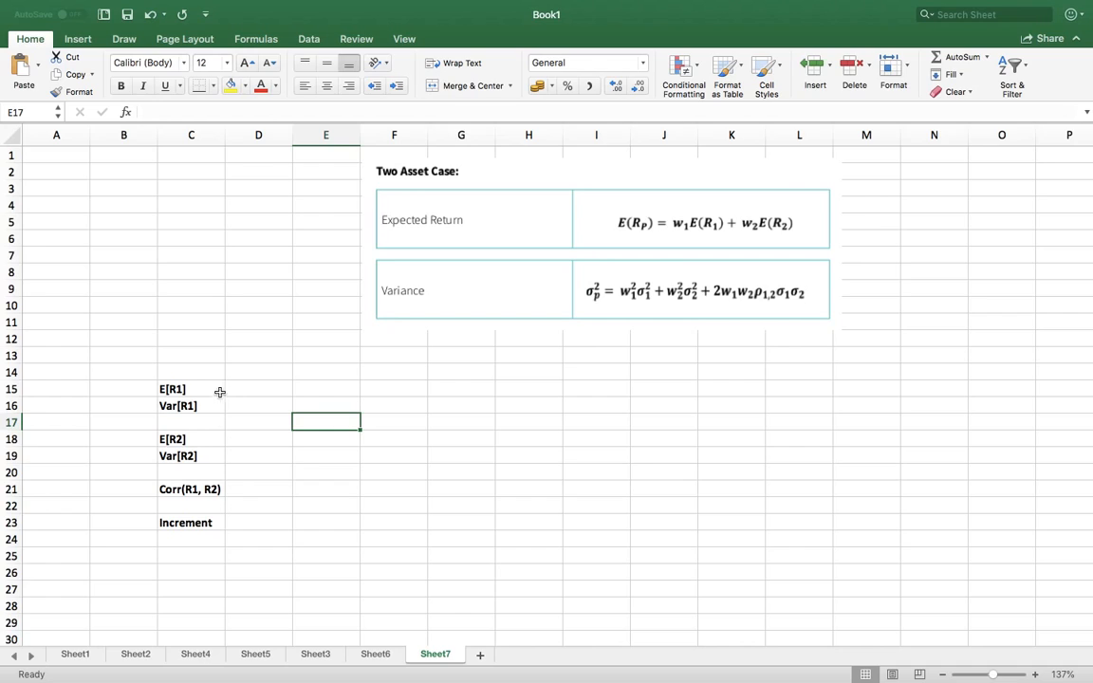
# Step: Select the E[R1], Var[R1], E[R2] and Corr(R1, R2) label cells
pyautogui.click(190, 389)
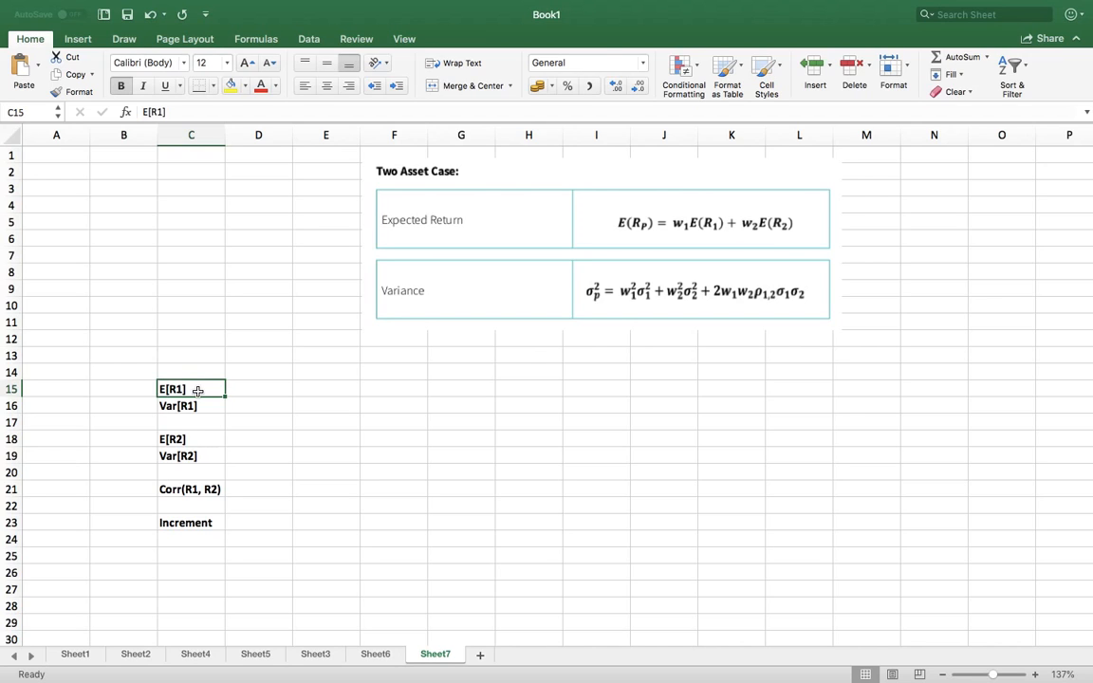
pyautogui.click(190, 405)
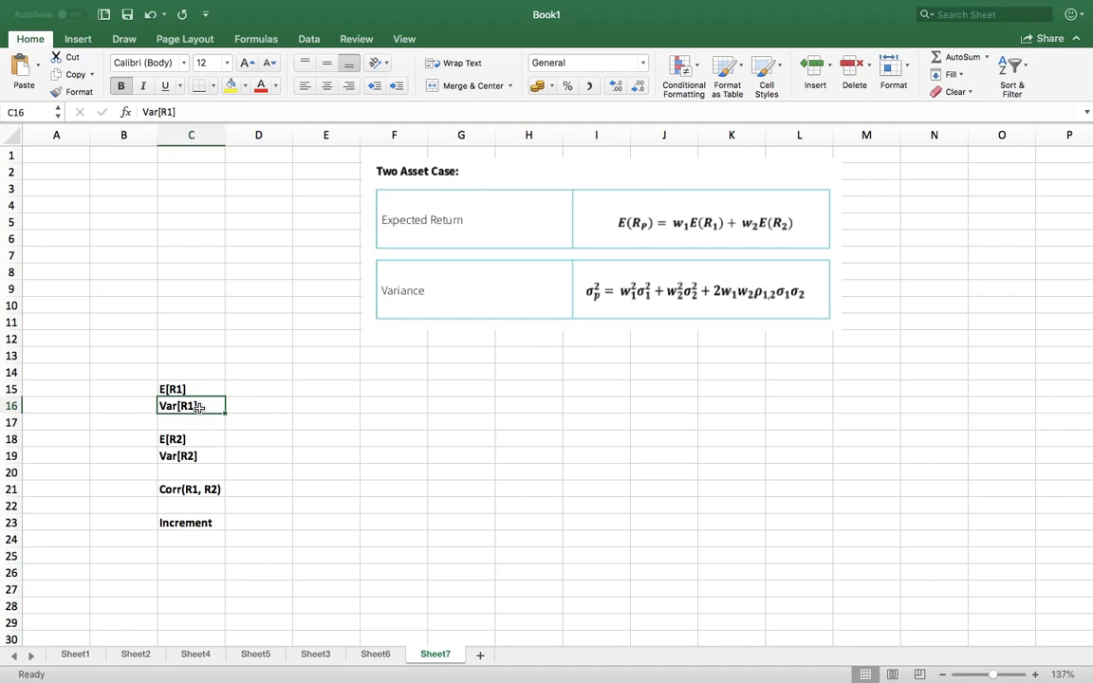
pyautogui.moveTo(195, 439)
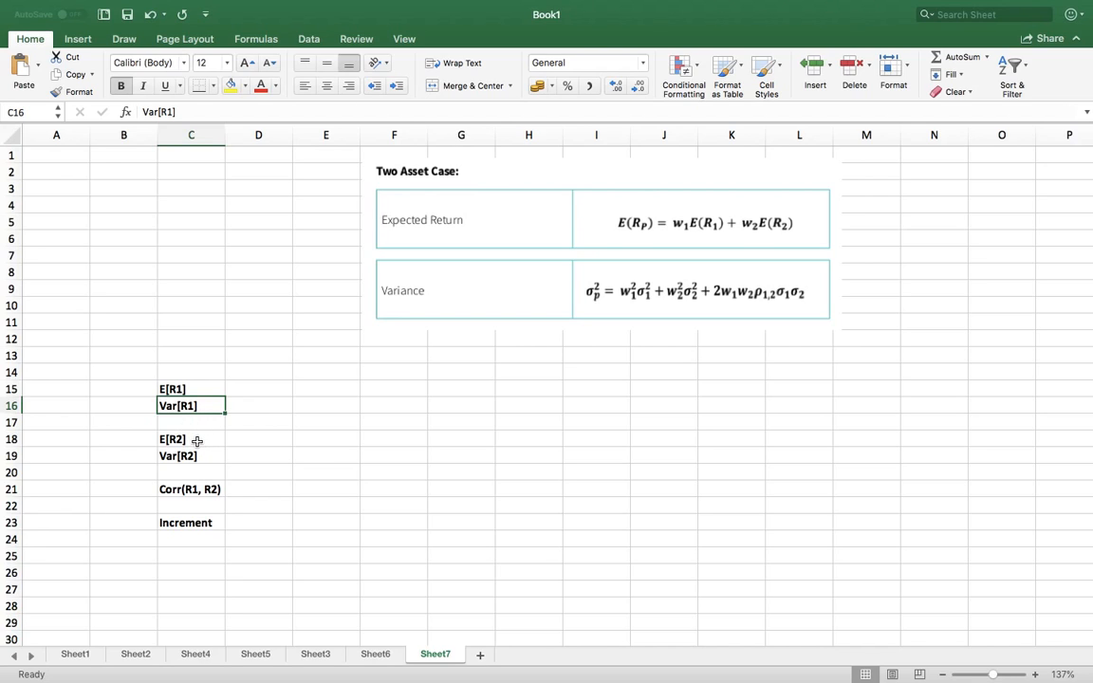
pyautogui.click(190, 439)
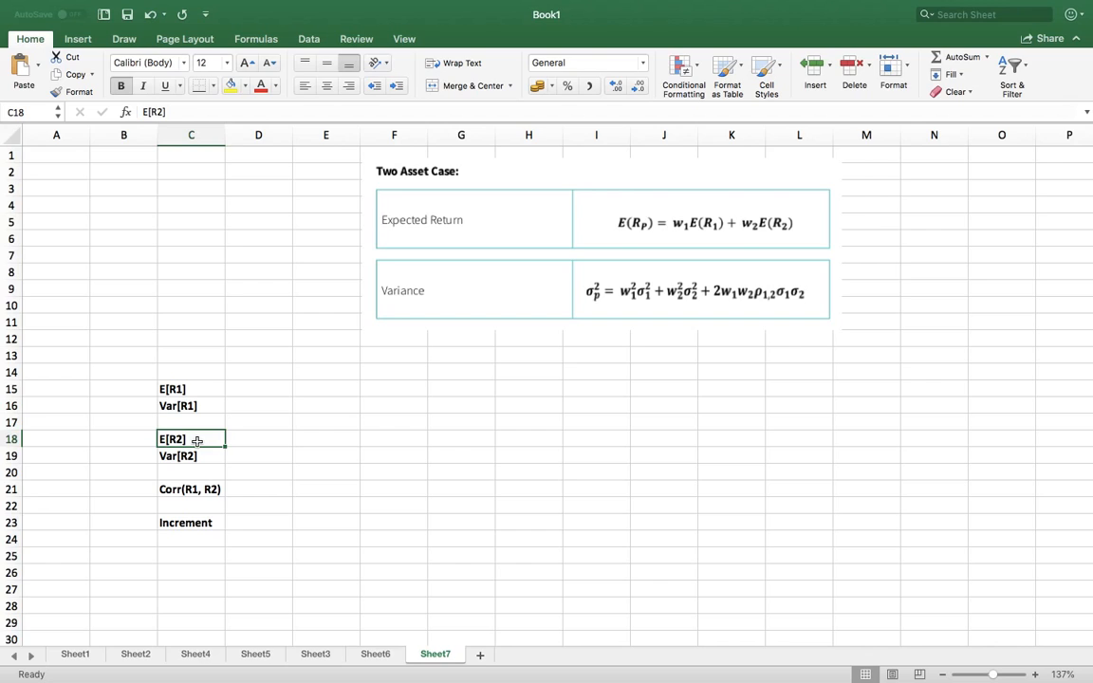
pyautogui.click(191, 455)
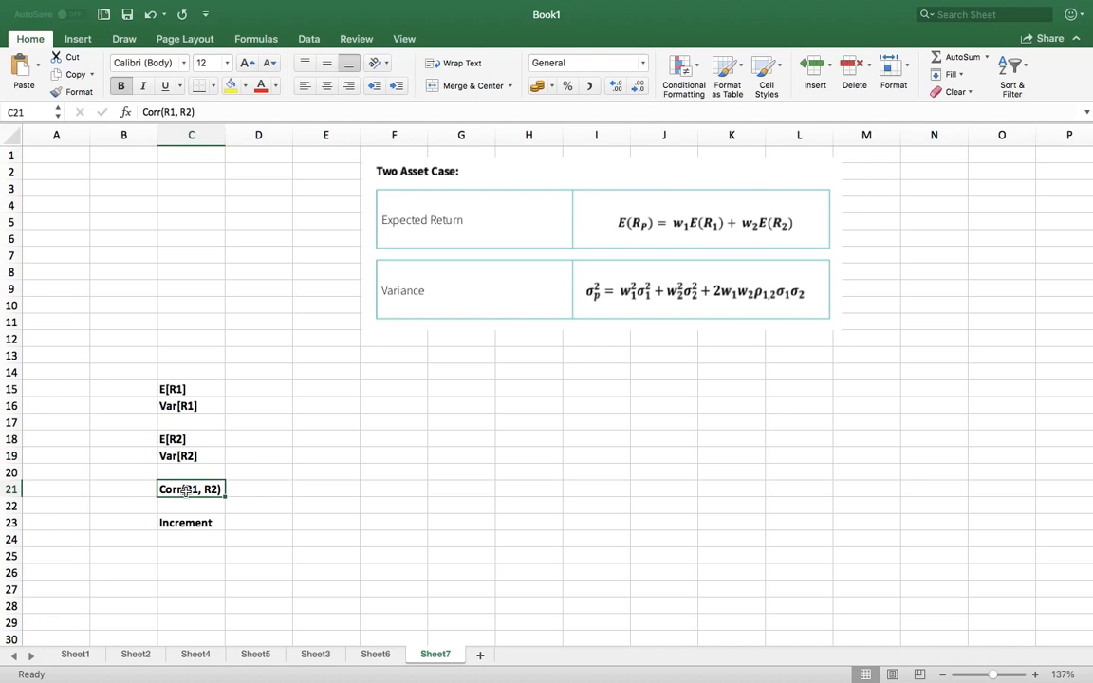
pyautogui.moveTo(188, 510)
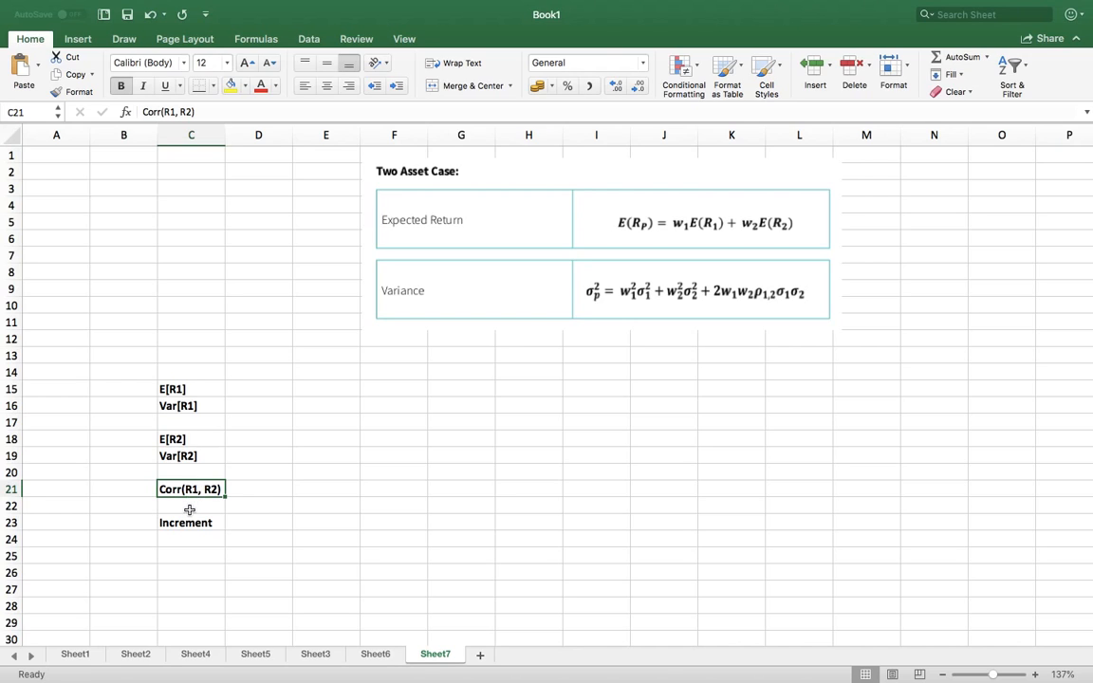
pyautogui.moveTo(191, 503)
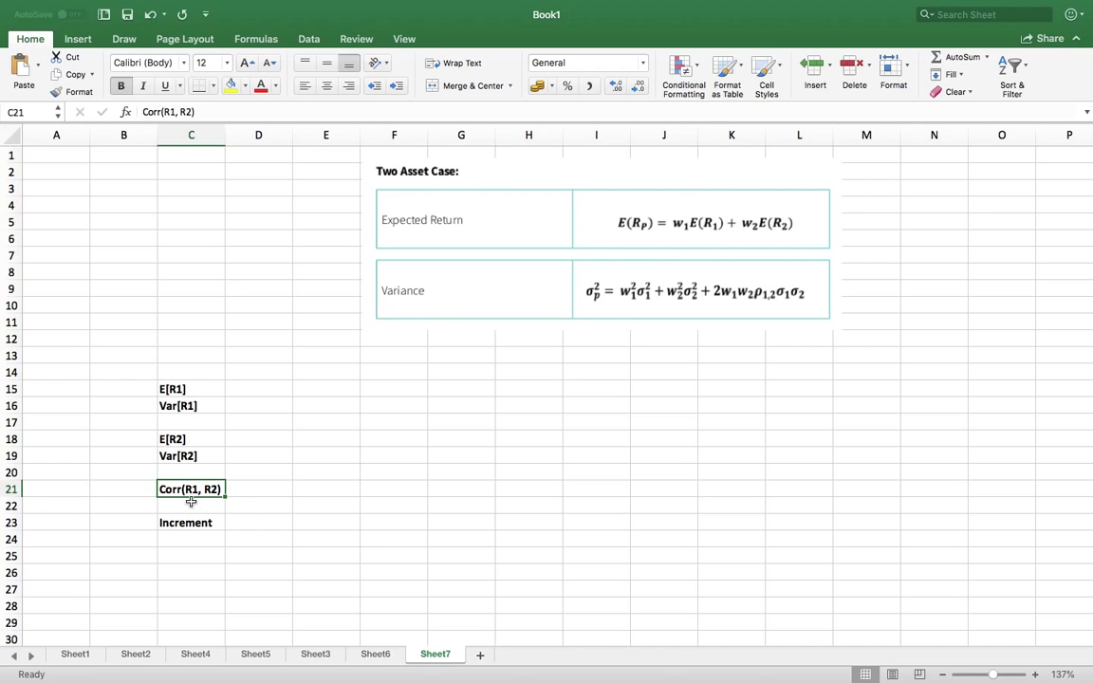
pyautogui.moveTo(187, 387)
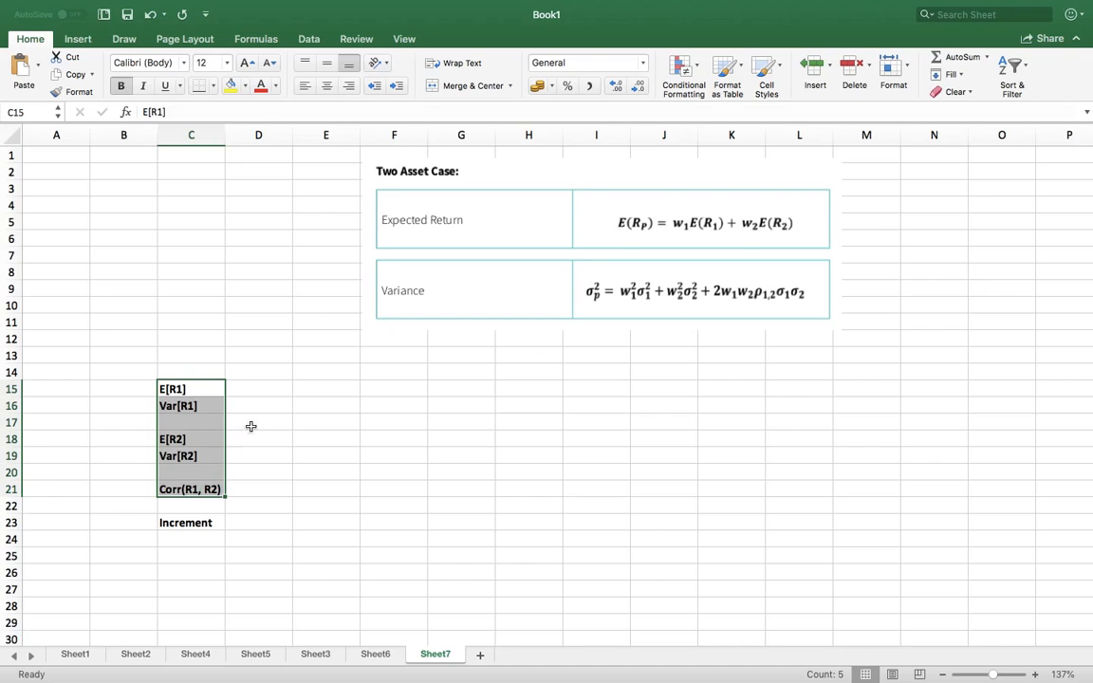
# Step: Enter the input values 3, 1.5, 5, 4.2 and 0.5 beside their labels
pyautogui.click(257, 388)
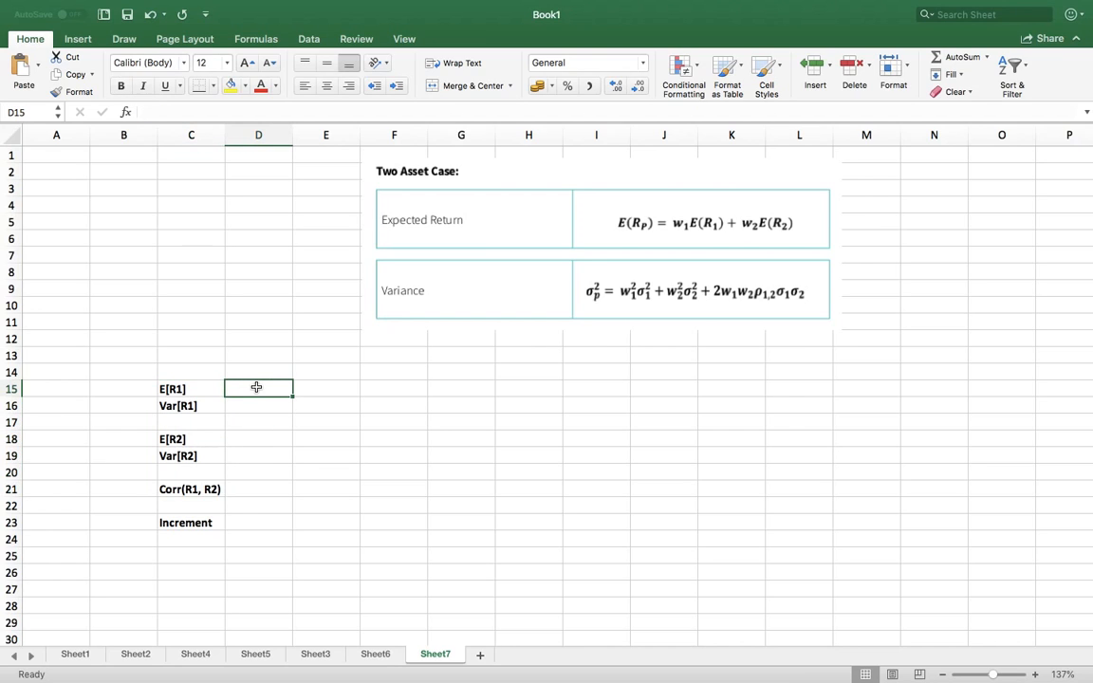
pyautogui.moveTo(264, 472)
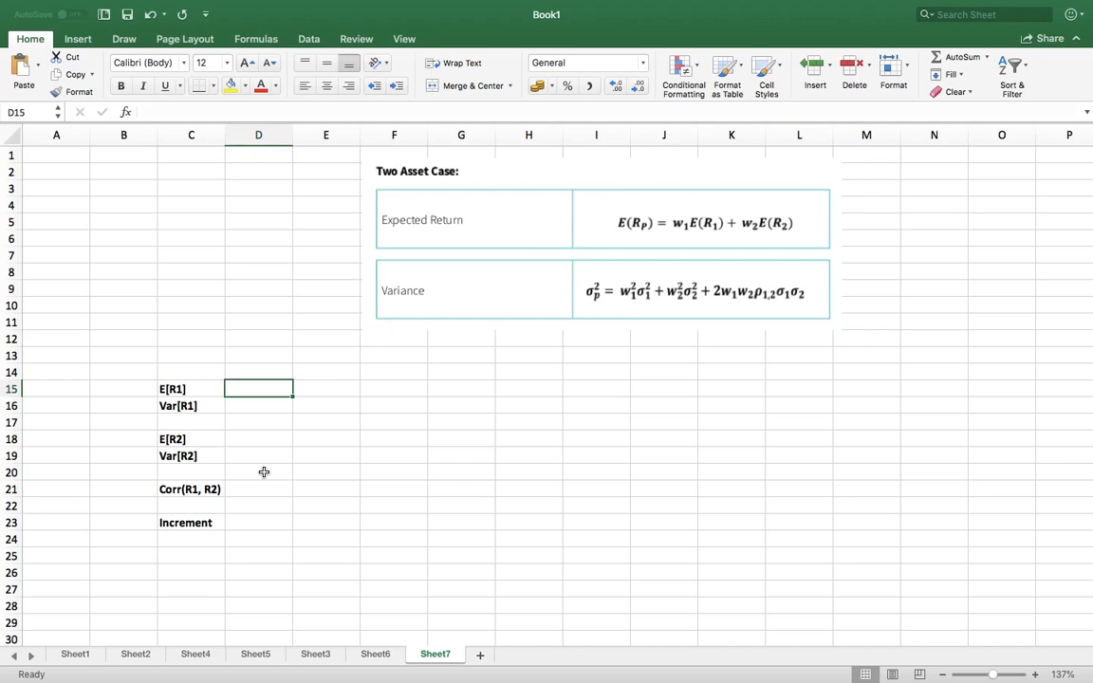
pyautogui.write('3')
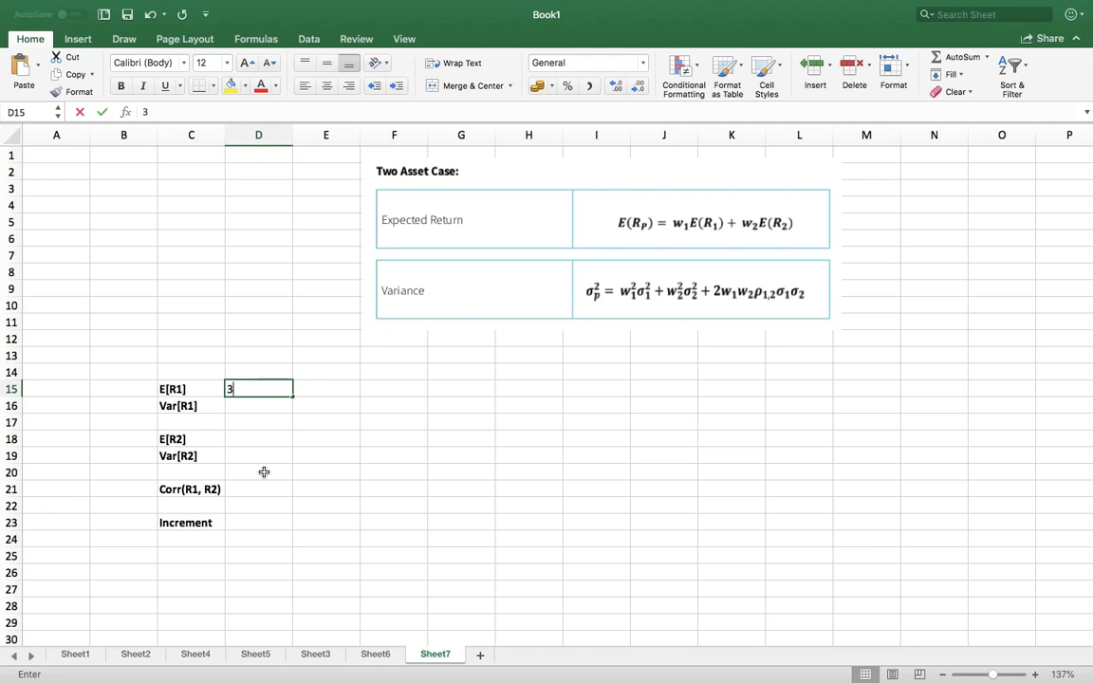
pyautogui.press('Enter')
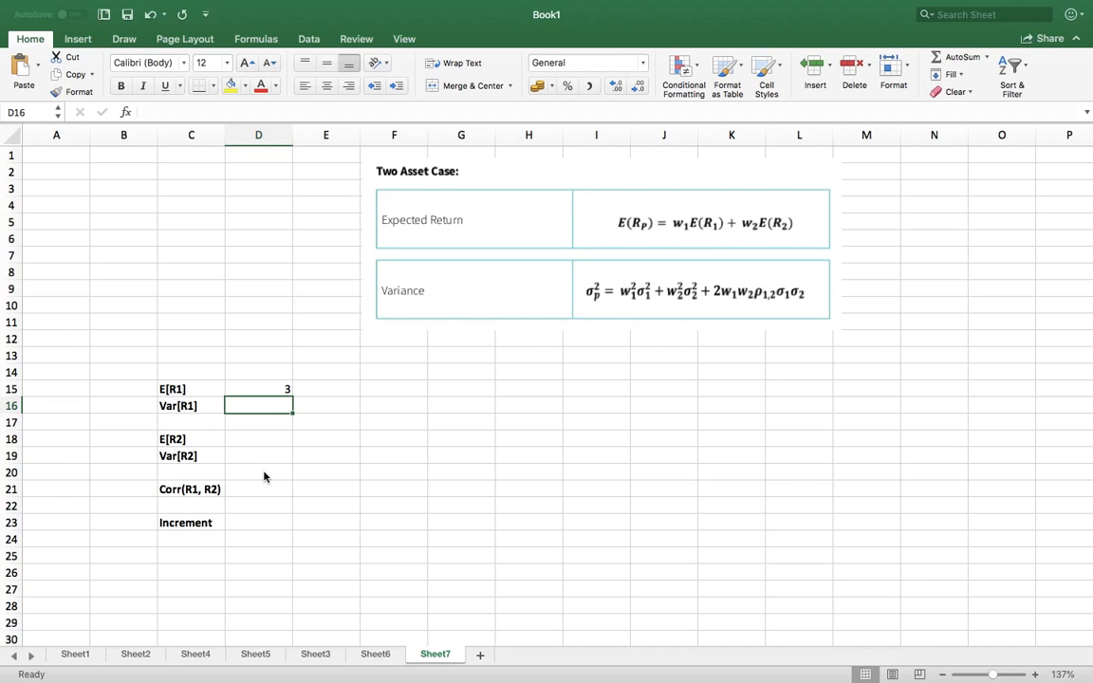
pyautogui.write('1.5')
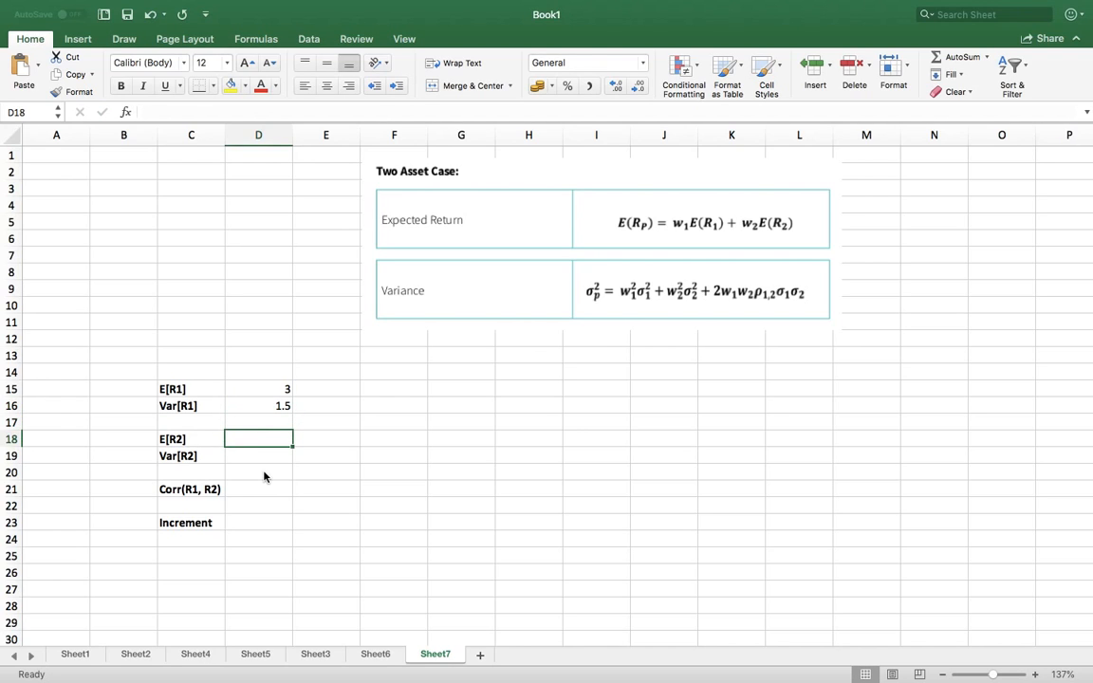
pyautogui.write('5')
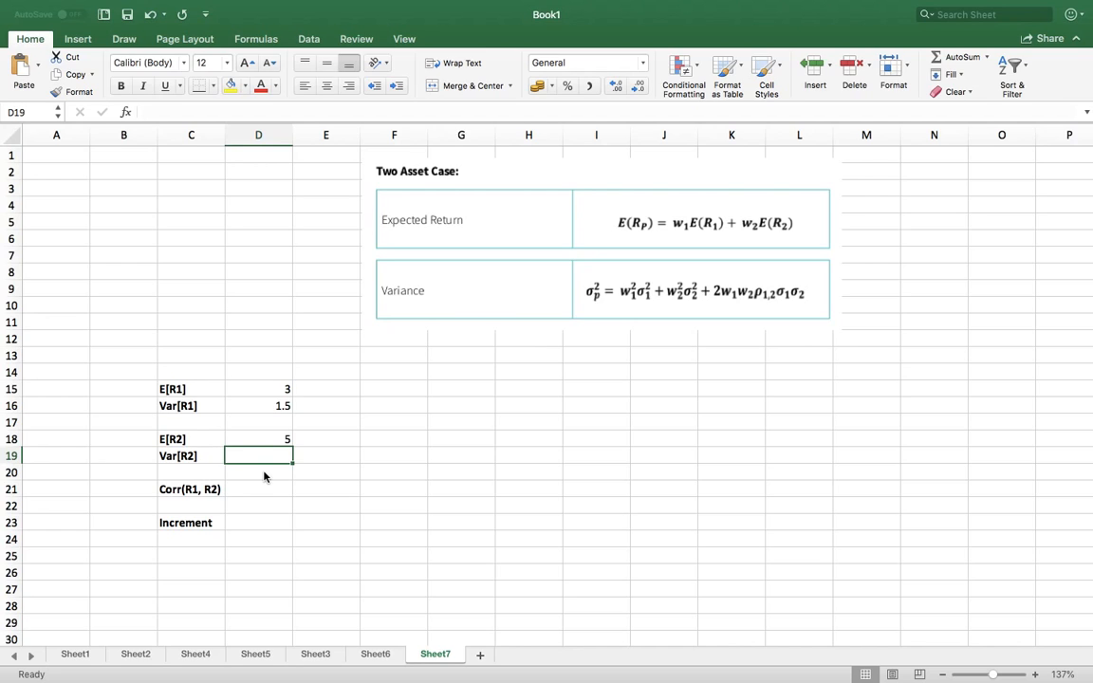
pyautogui.write('4.2')
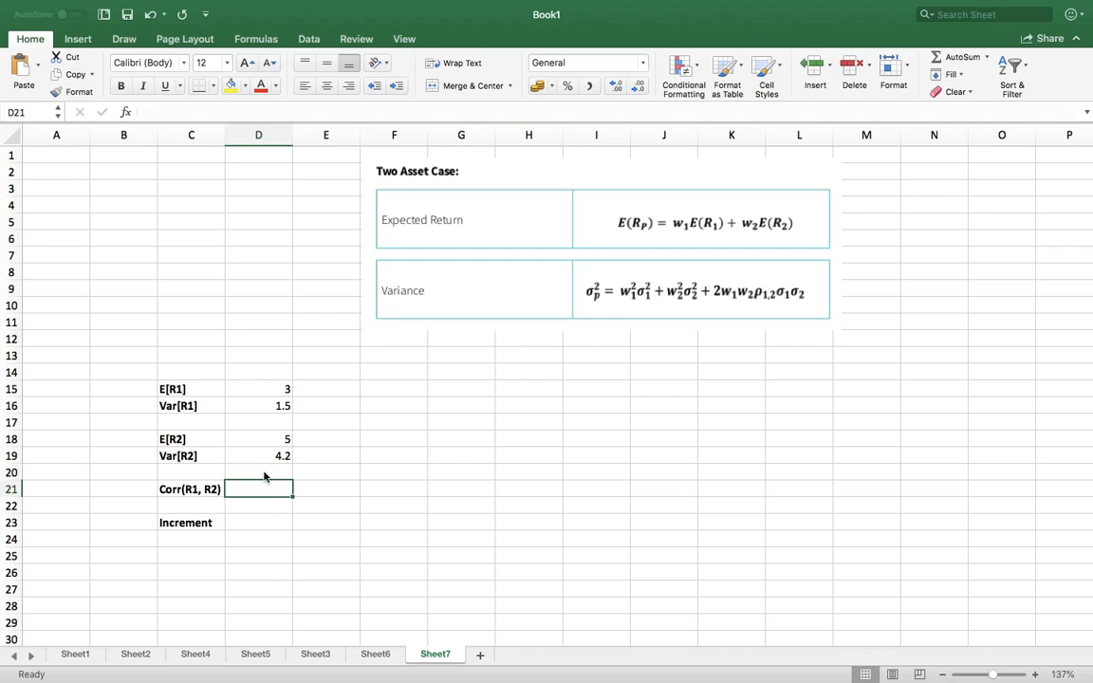
pyautogui.write('0')
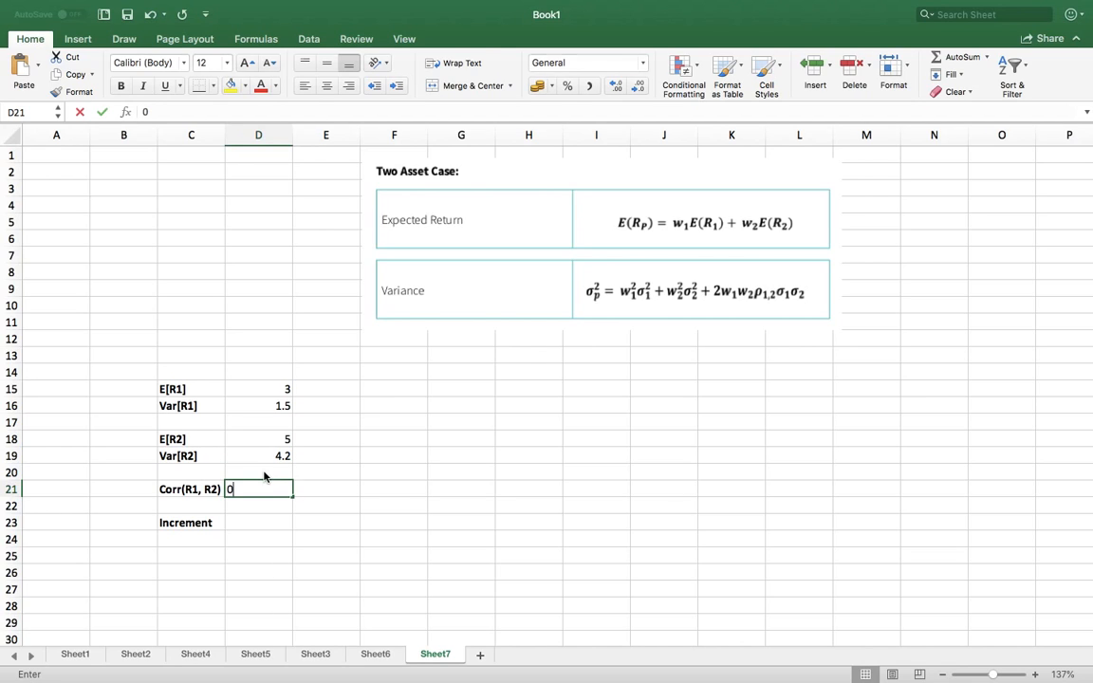
pyautogui.write('0.5')
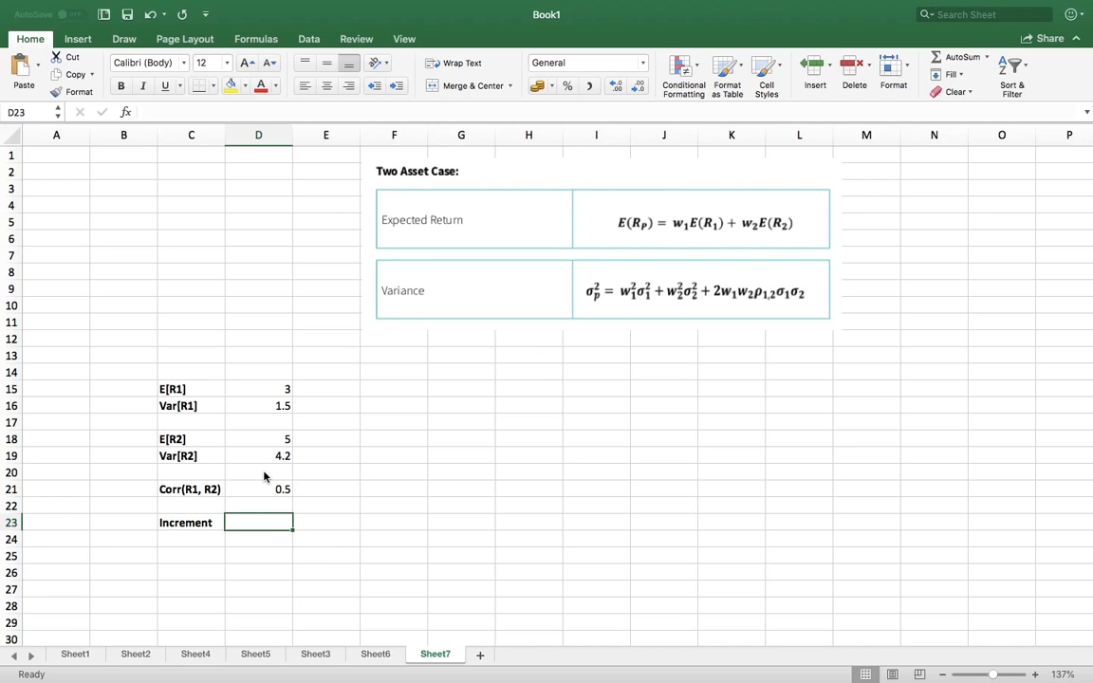
pyautogui.moveTo(326, 449)
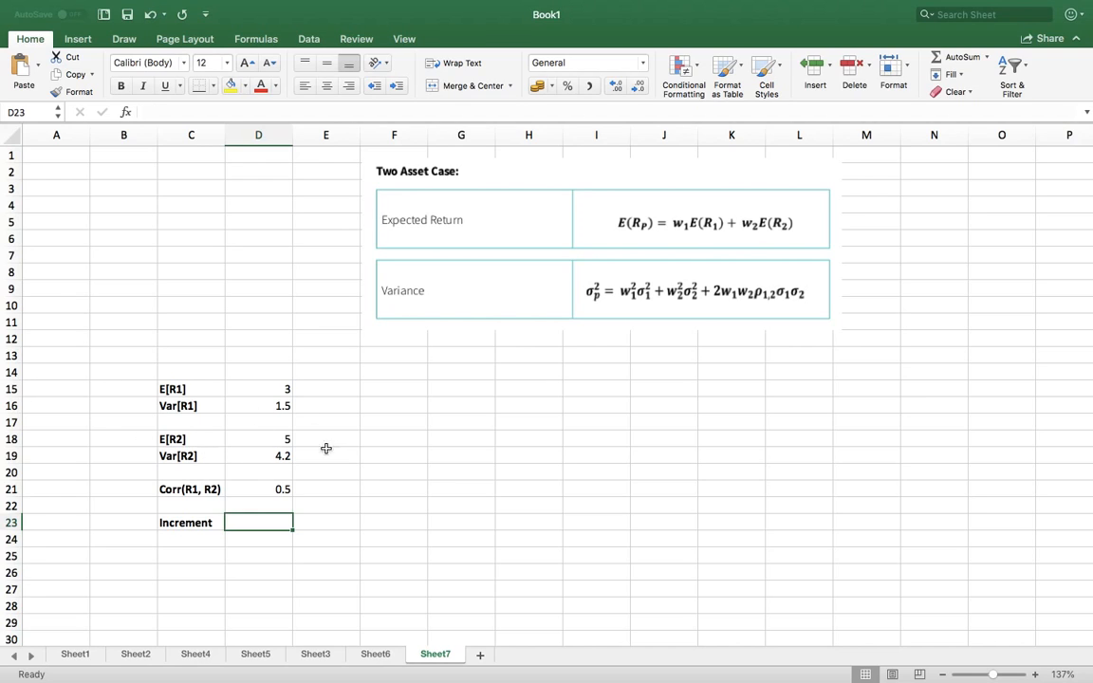
pyautogui.moveTo(270, 395)
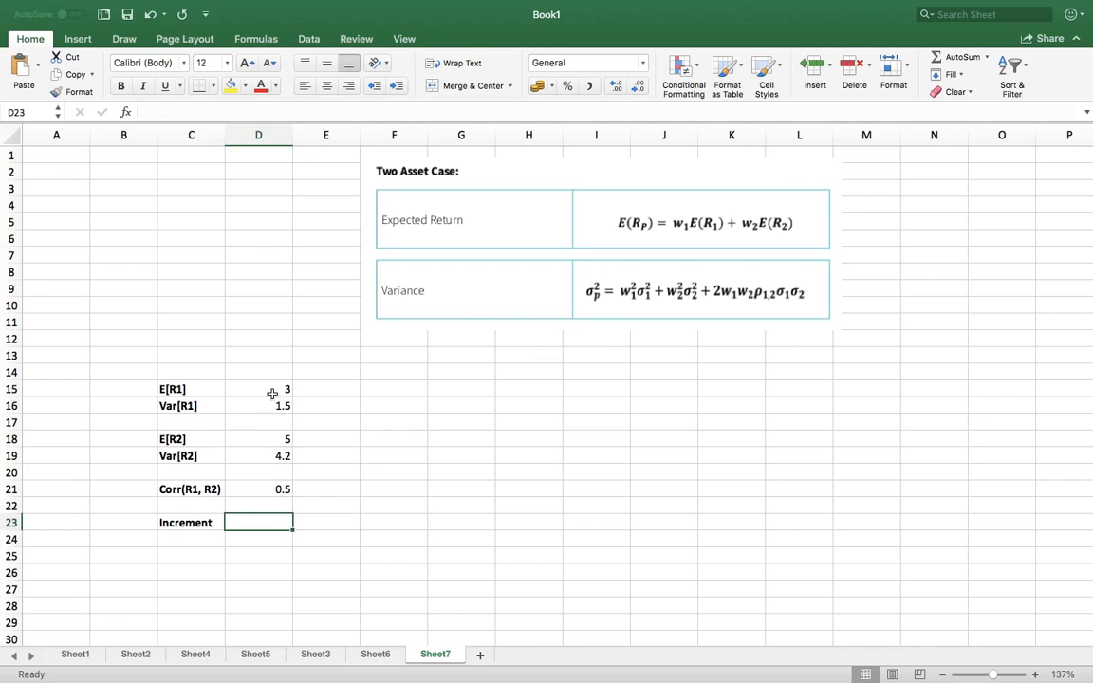
pyautogui.moveTo(387, 428)
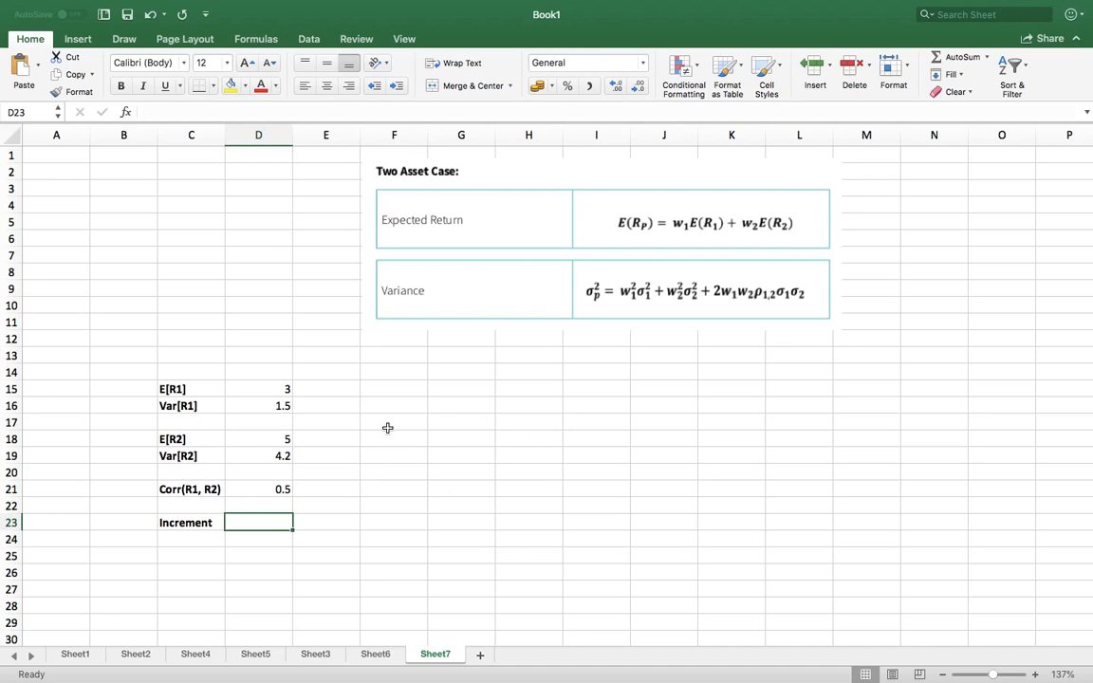
pyautogui.moveTo(267, 480)
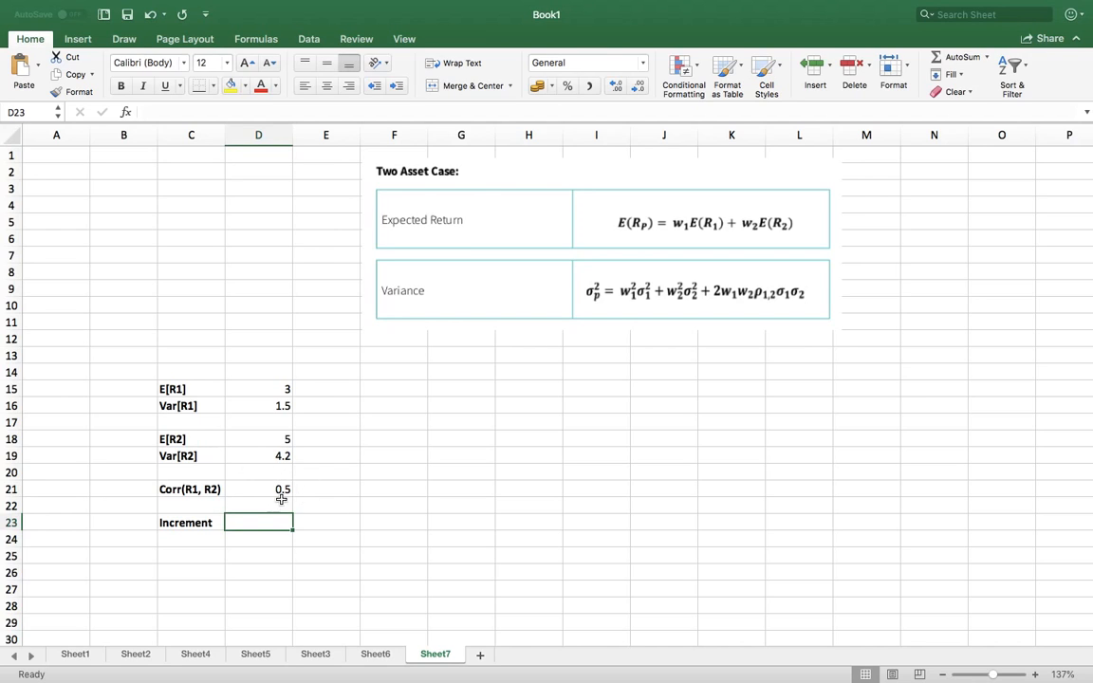
pyautogui.moveTo(254, 475)
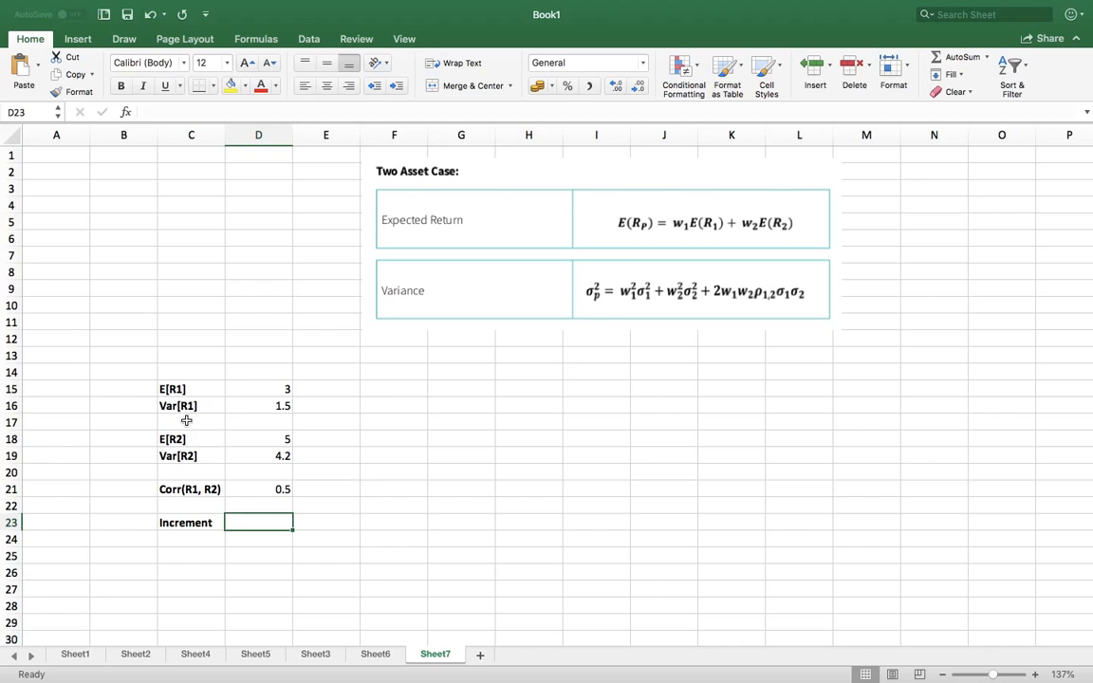
pyautogui.moveTo(264, 468)
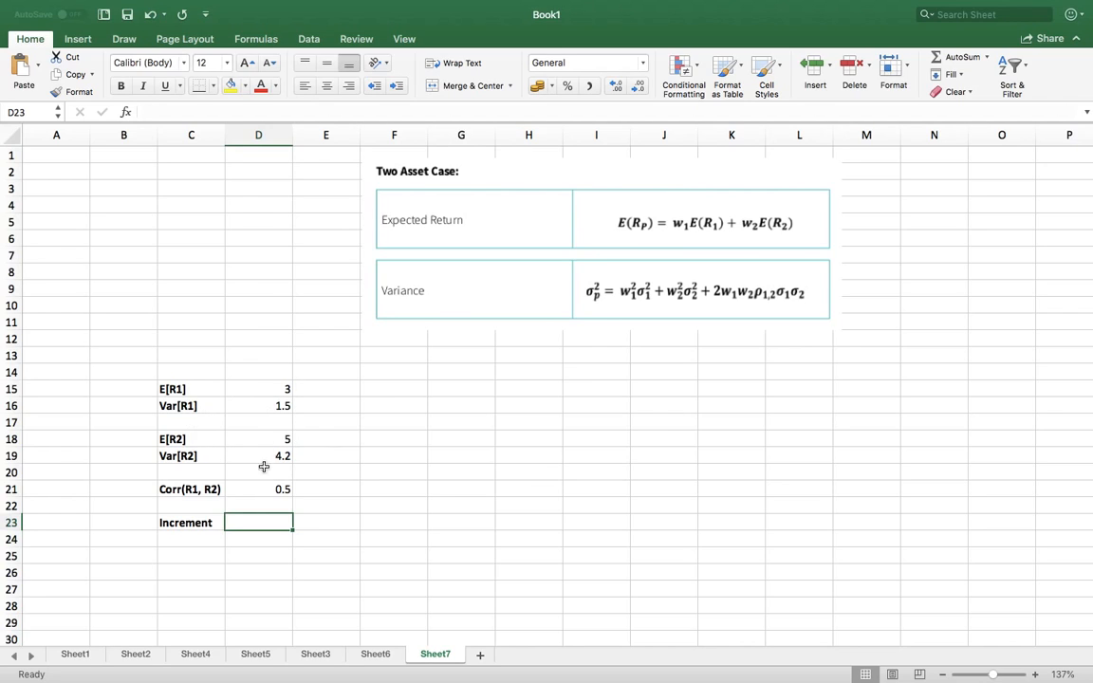
pyautogui.moveTo(483, 423)
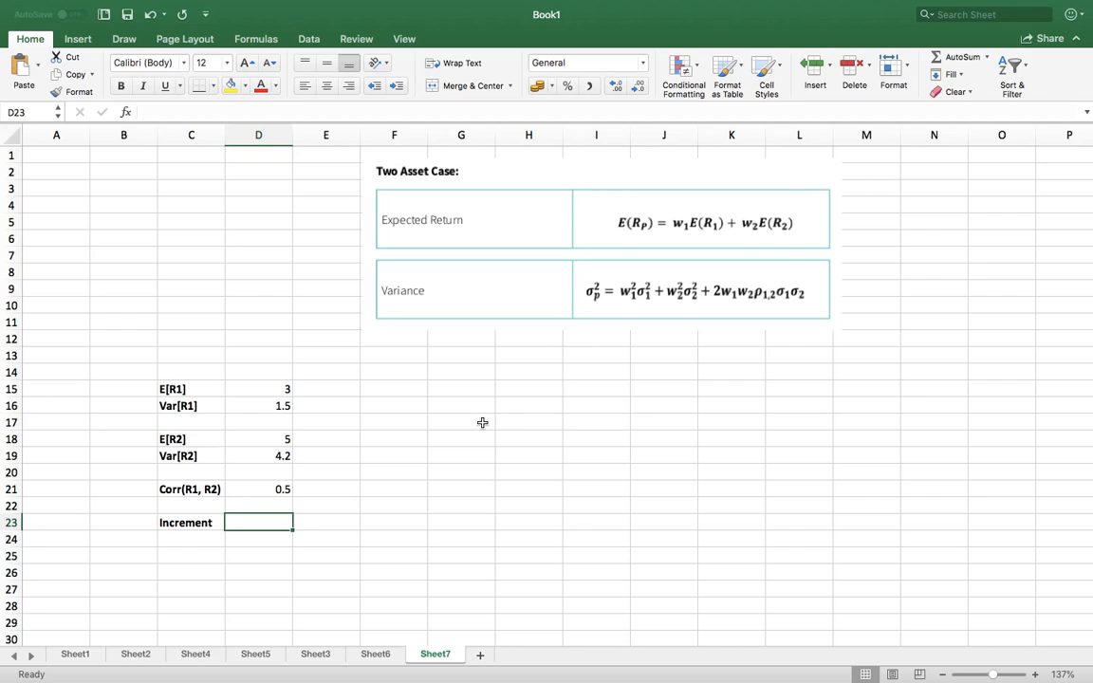
pyautogui.moveTo(482, 390)
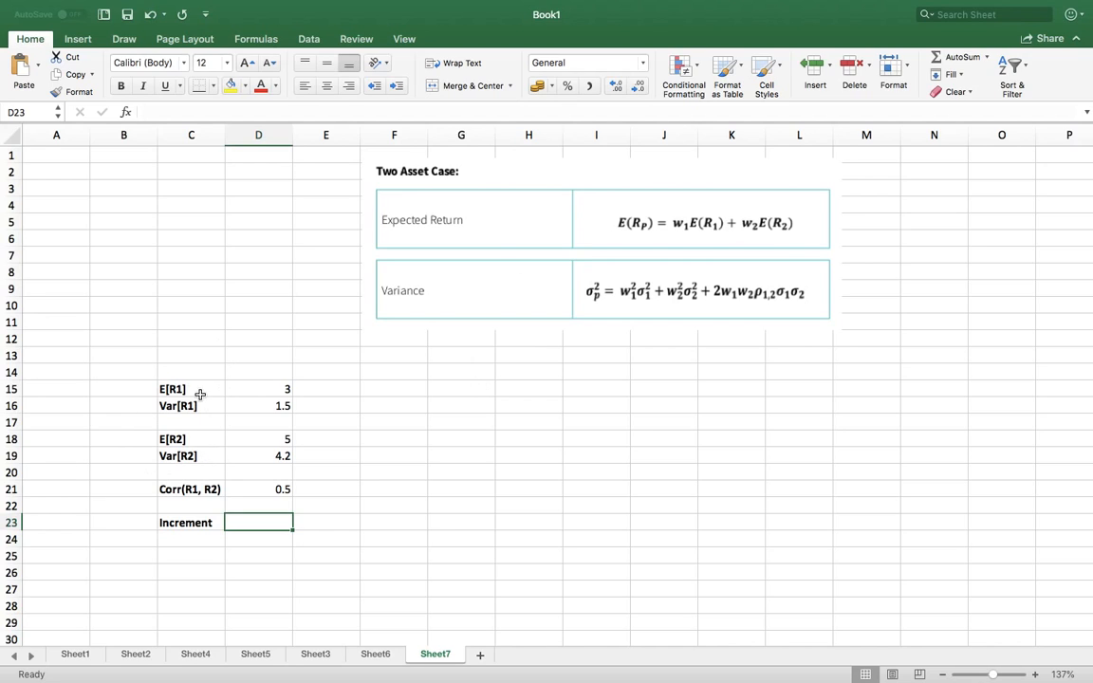
pyautogui.moveTo(206, 383)
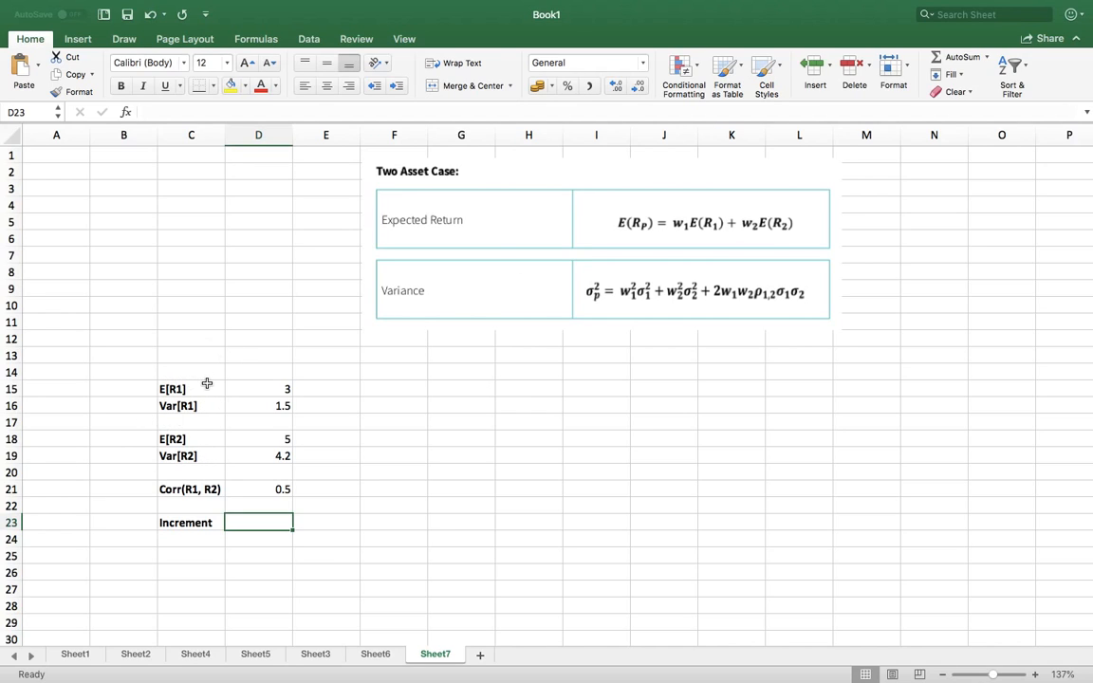
pyautogui.moveTo(200, 462)
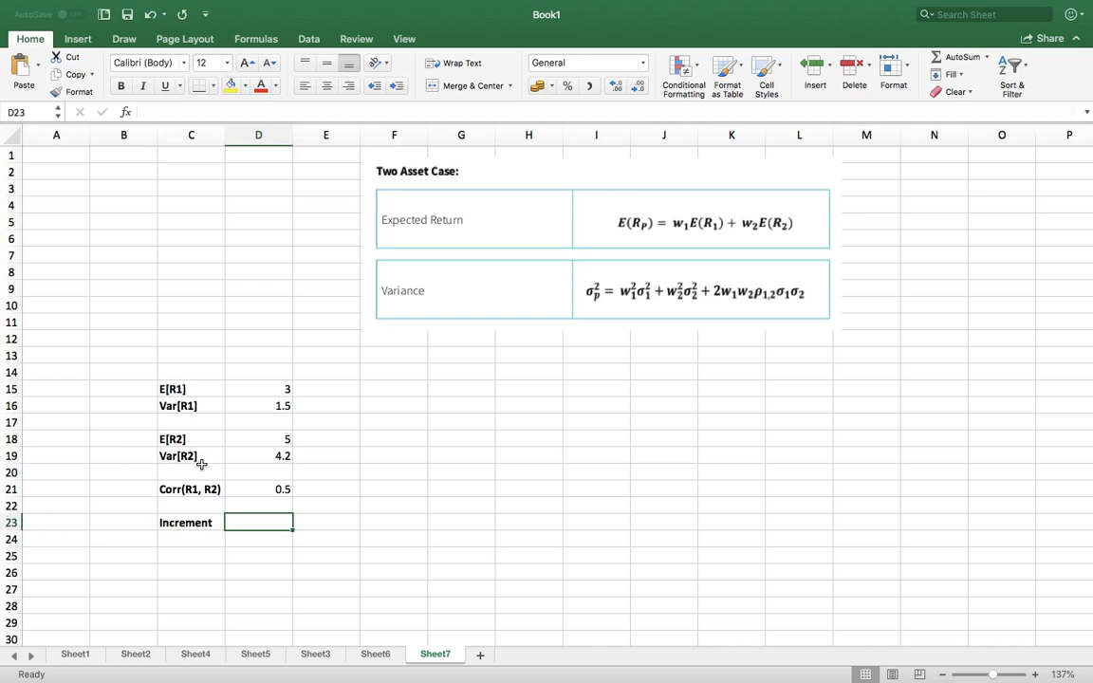
pyautogui.moveTo(427, 397)
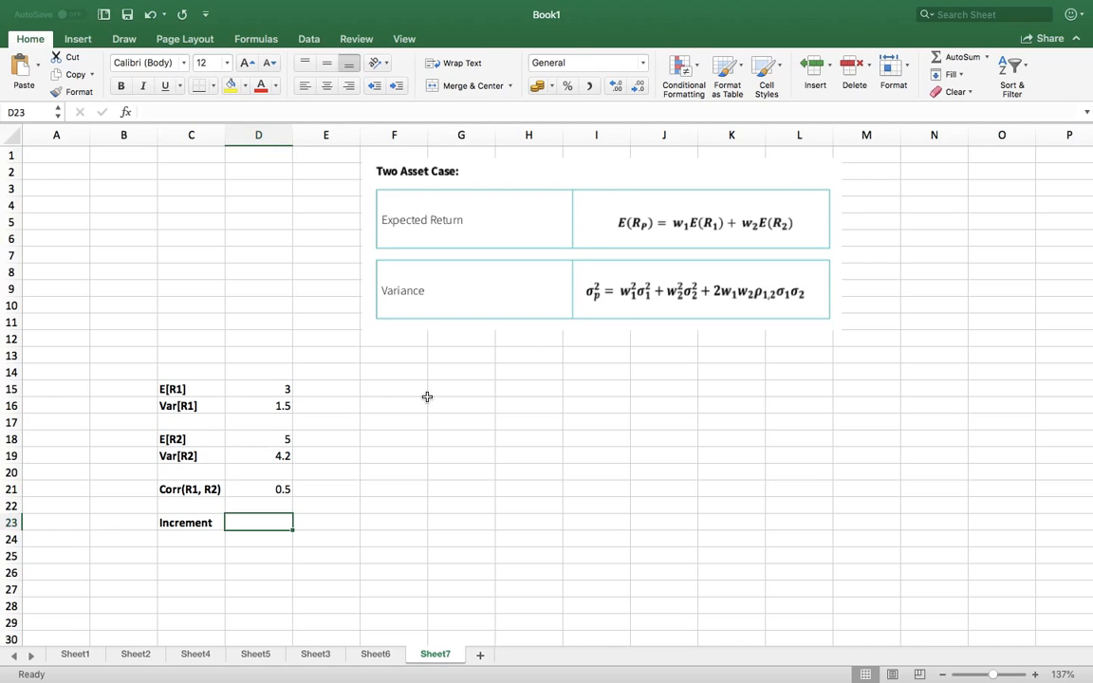
pyautogui.click(460, 389)
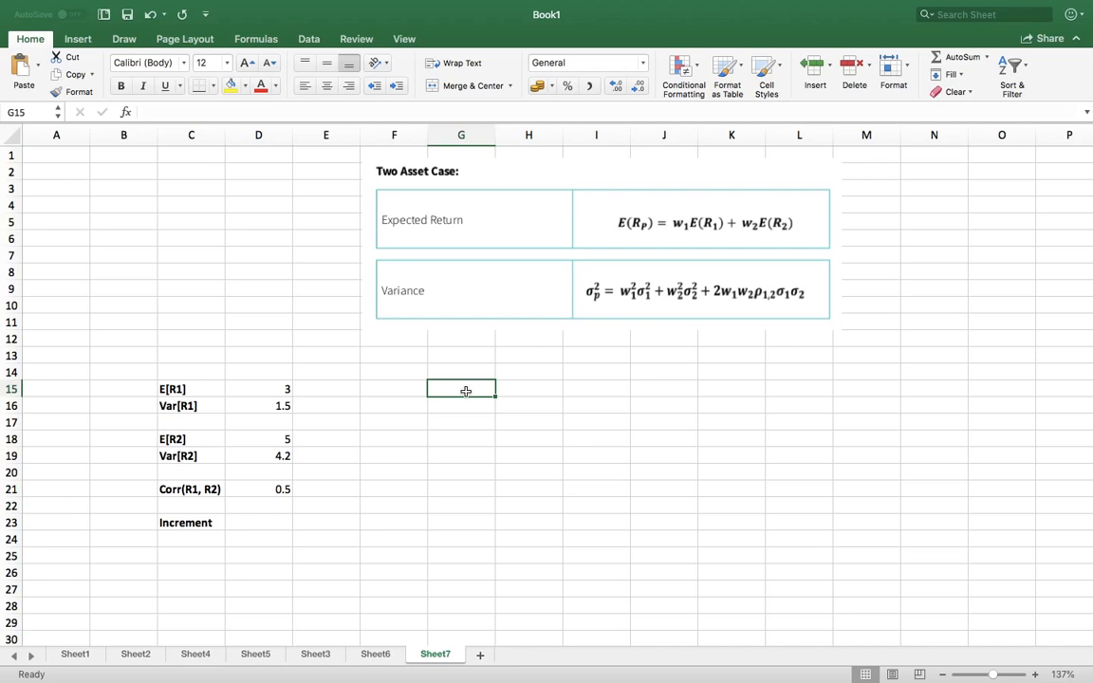
# Step: Type the column headings w1 in G15 and w2 in H15
pyautogui.write('w1')
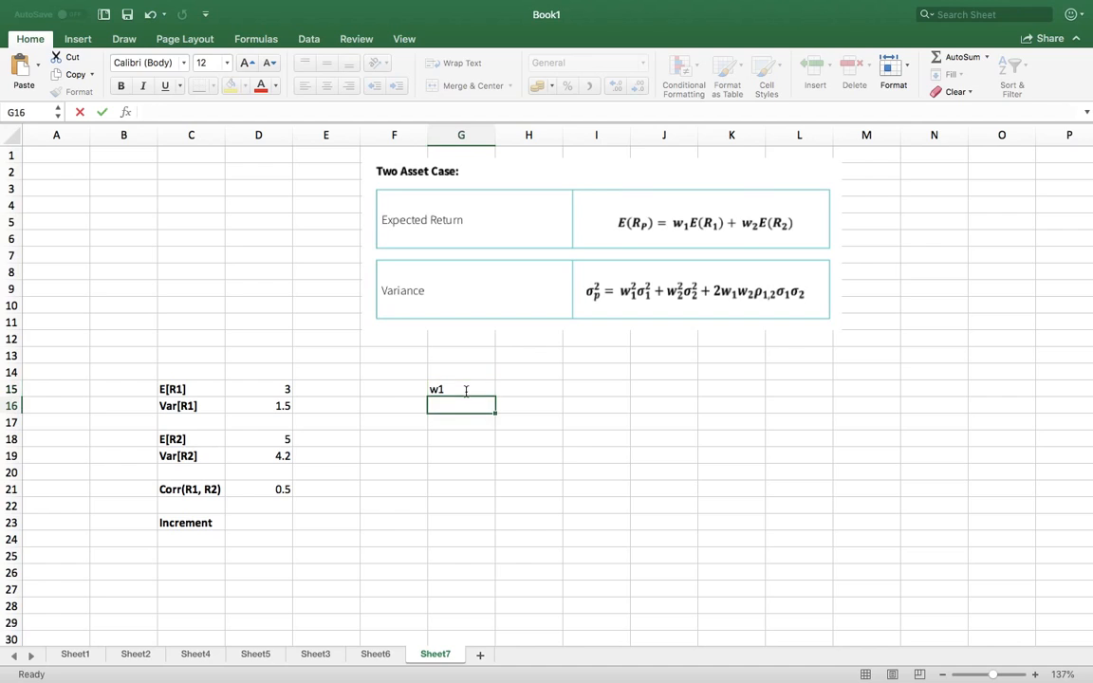
pyautogui.click(528, 388)
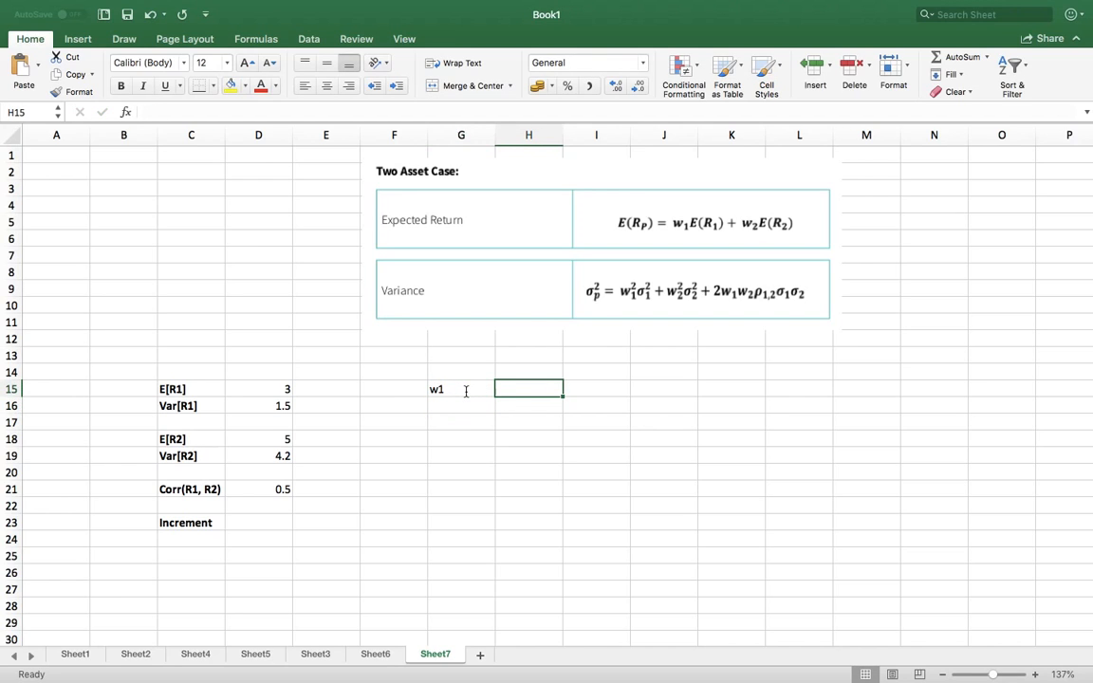
pyautogui.write('w2')
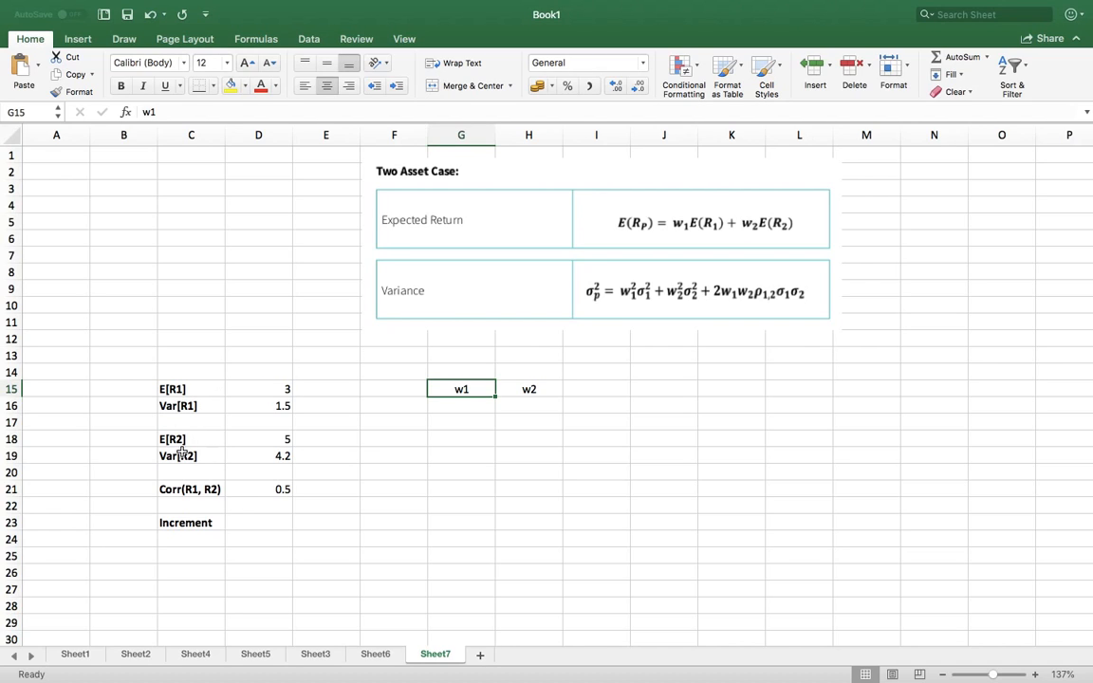
pyautogui.moveTo(265, 424)
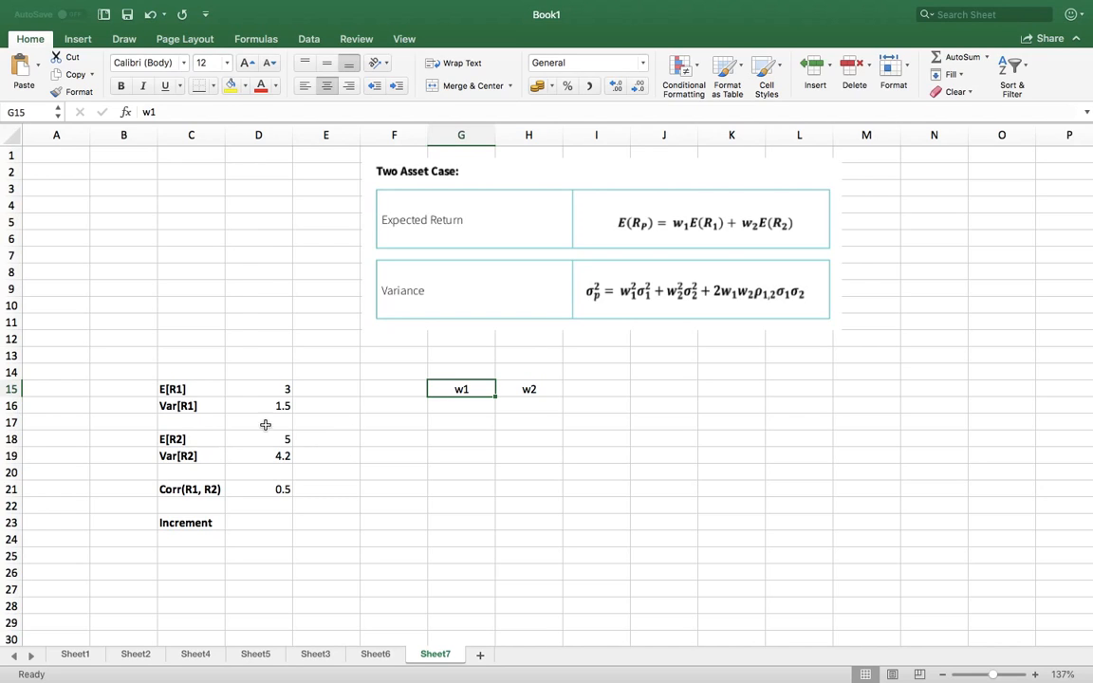
pyautogui.moveTo(612, 242)
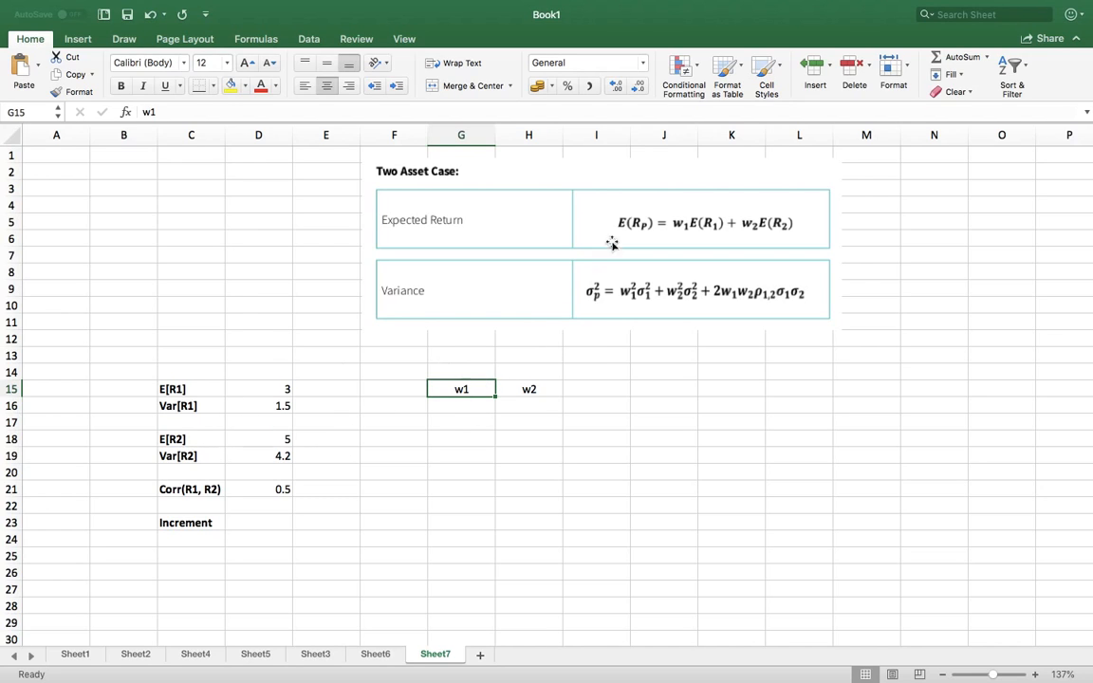
pyautogui.moveTo(401, 408)
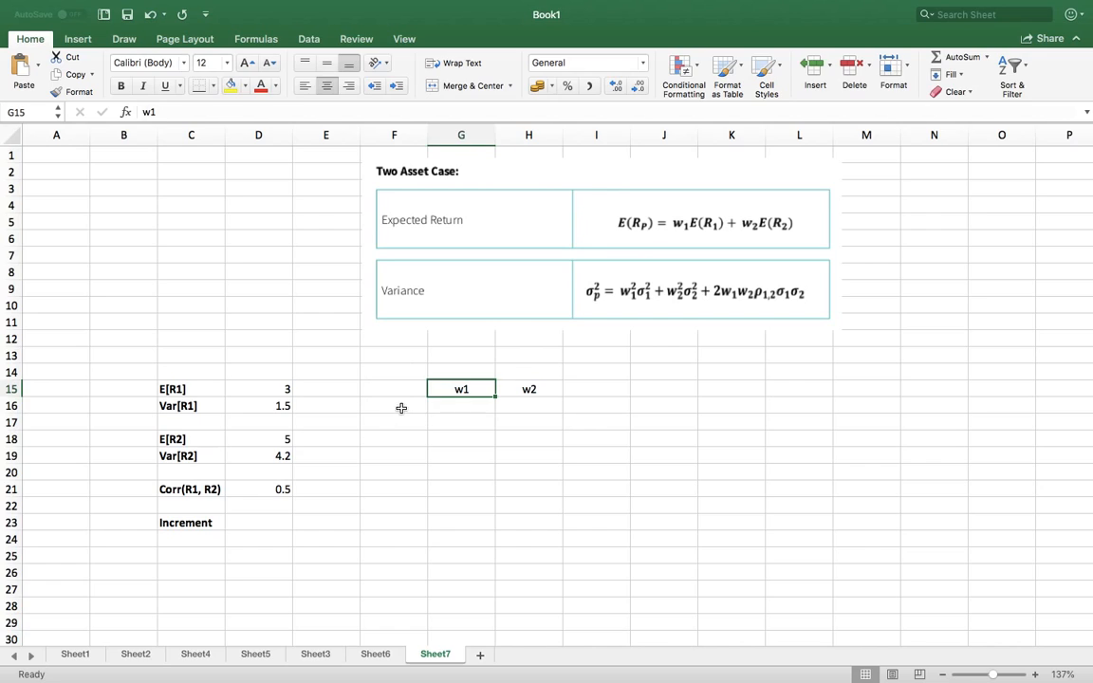
pyautogui.click(393, 406)
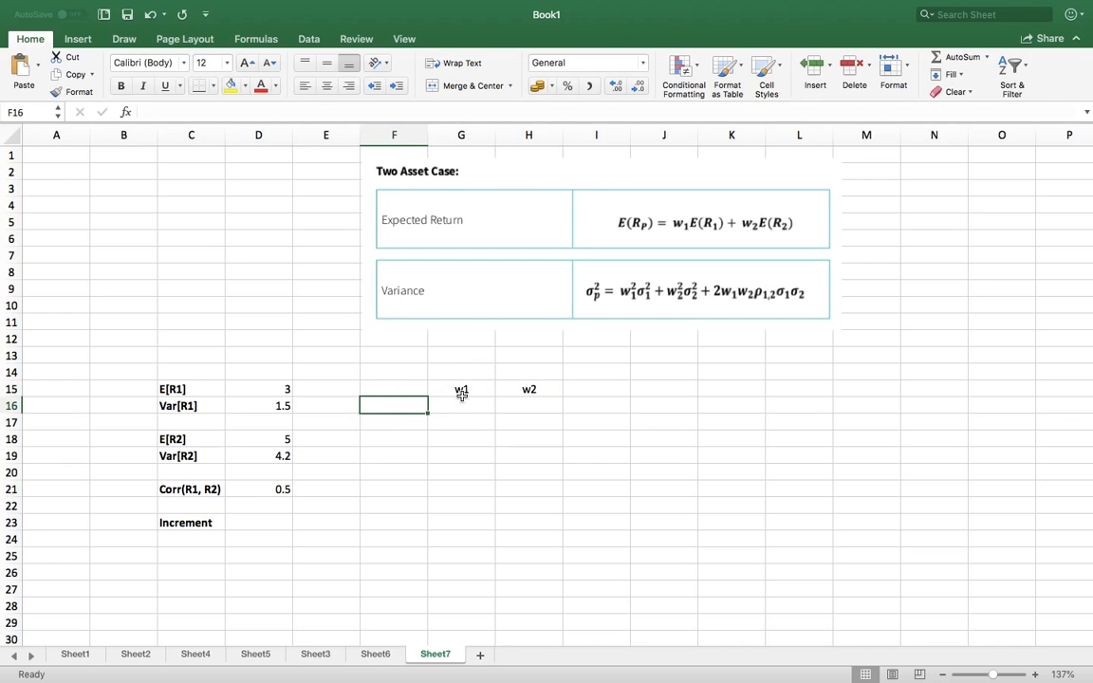
pyautogui.moveTo(457, 401)
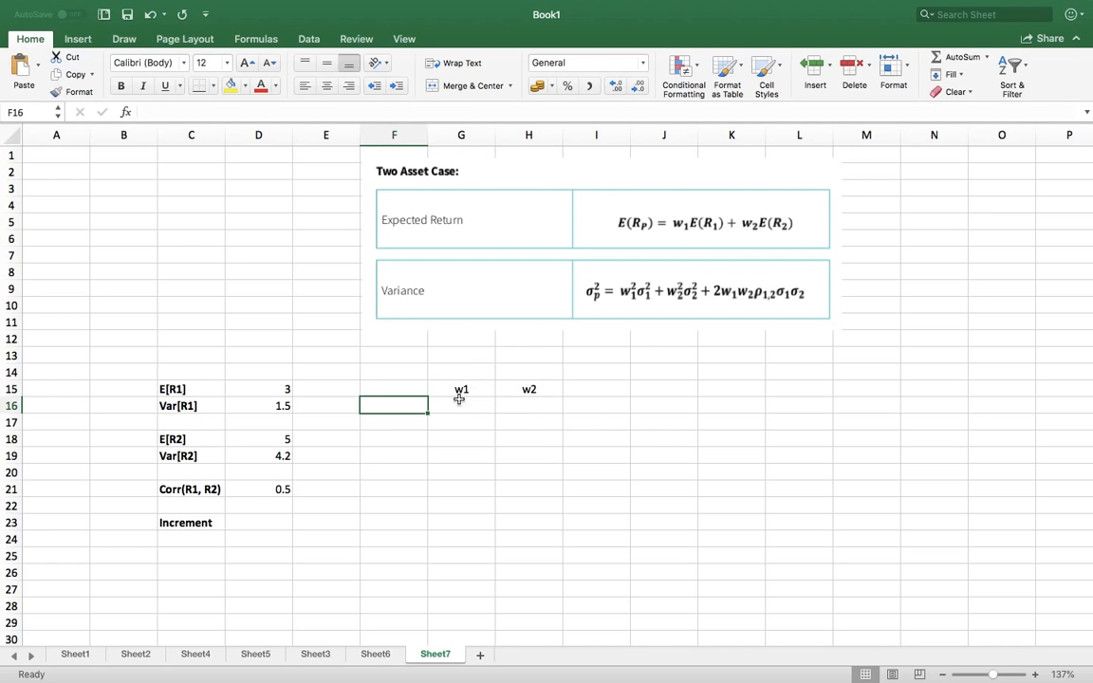
pyautogui.moveTo(467, 391)
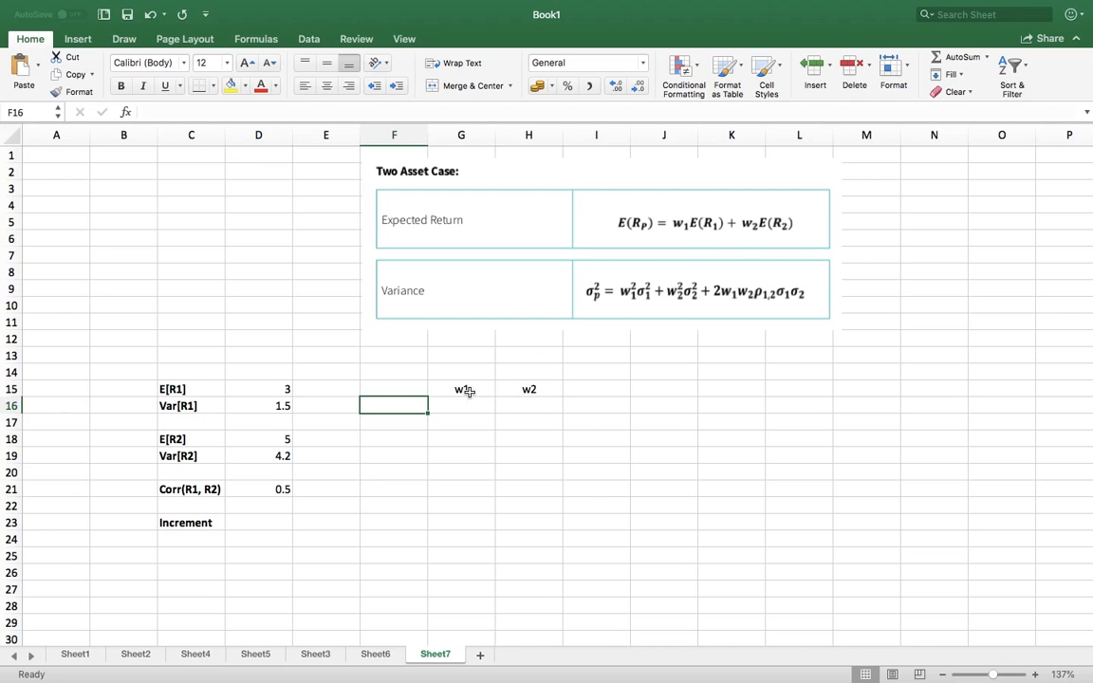
pyautogui.moveTo(484, 389)
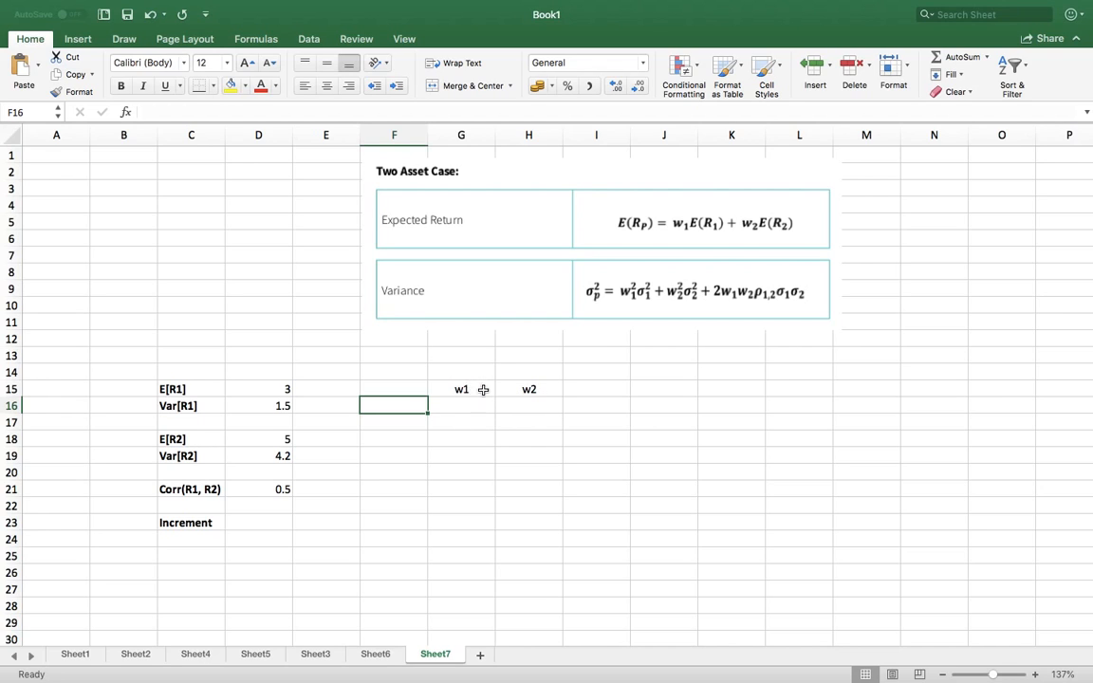
pyautogui.moveTo(474, 396)
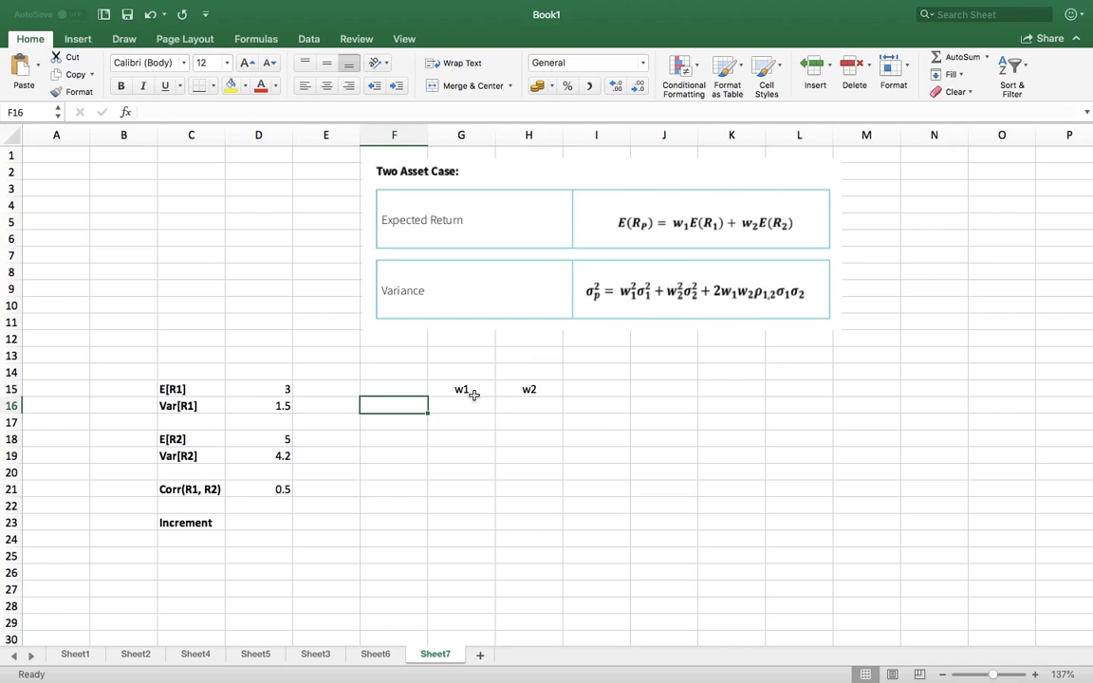
pyautogui.moveTo(468, 405)
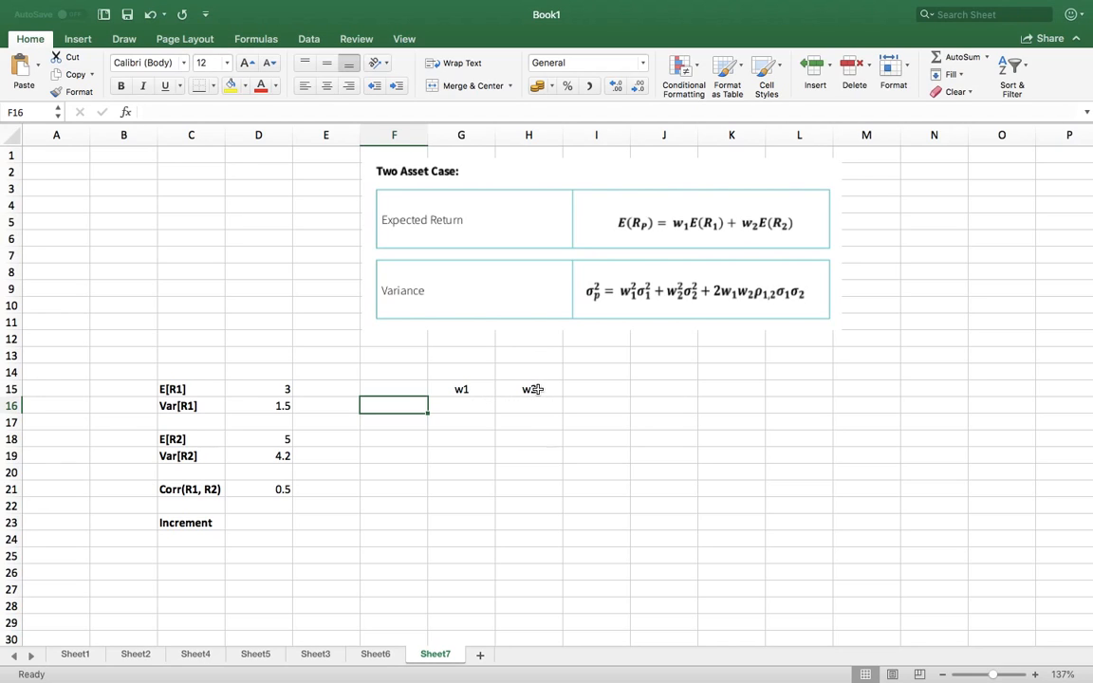
pyautogui.click(460, 405)
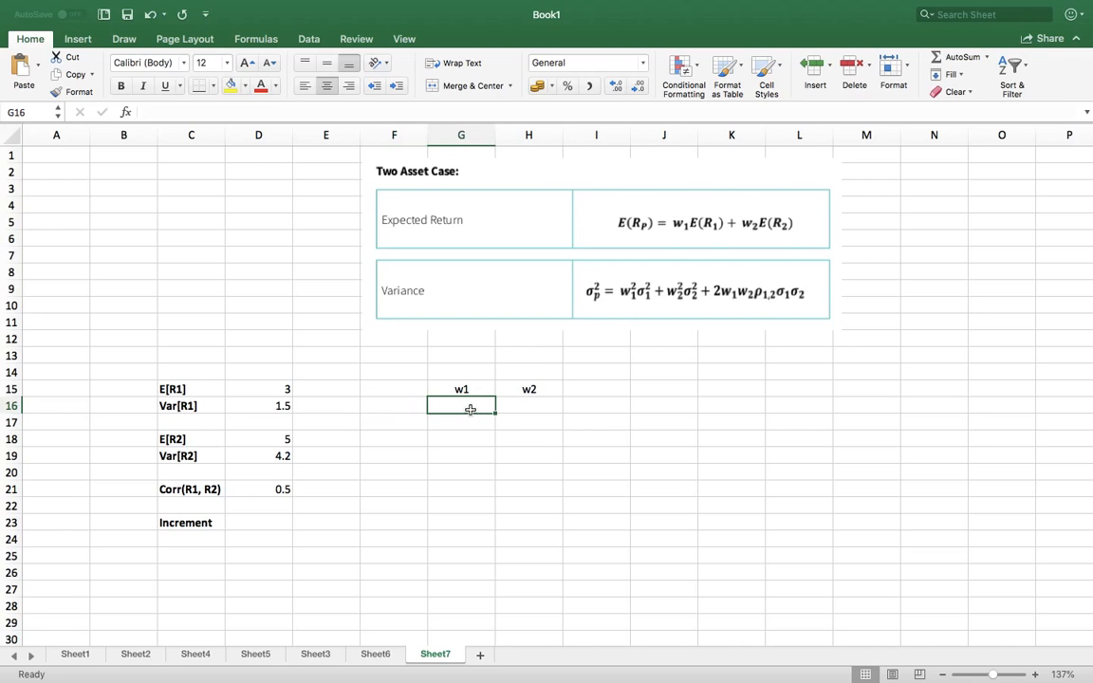
# Step: Enter weight pairs 1/0, 0.9/0.1, 0.8/0.2, 0.7/0.3 and 0.6/0.4 in G16:H20
pyautogui.write('0')
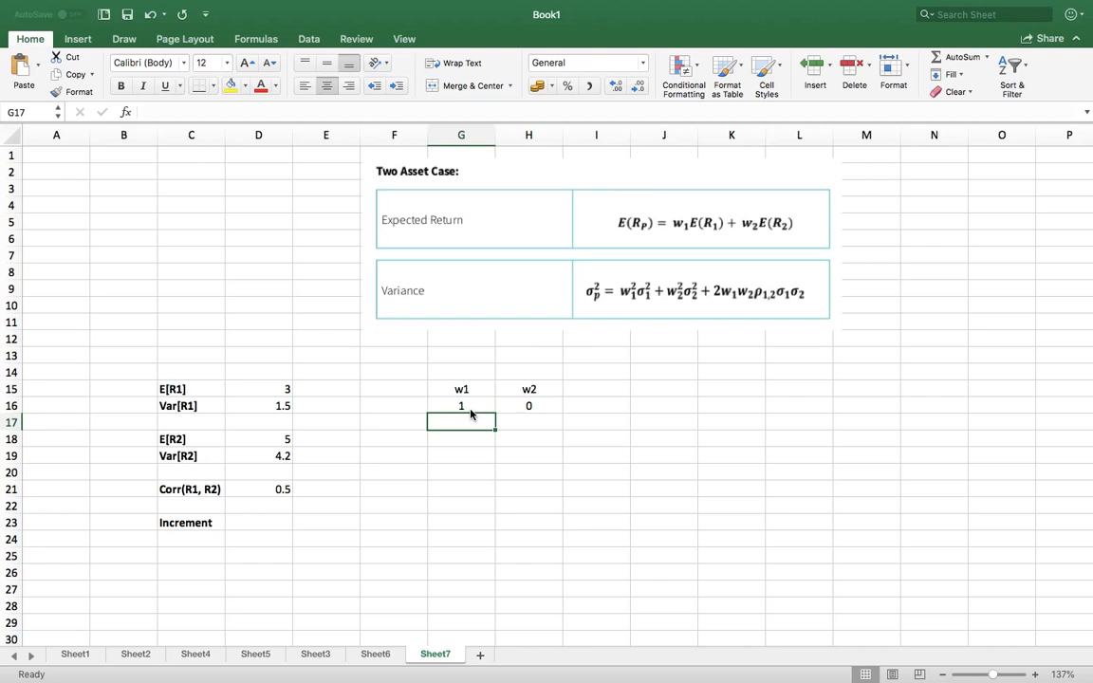
pyautogui.write('0')
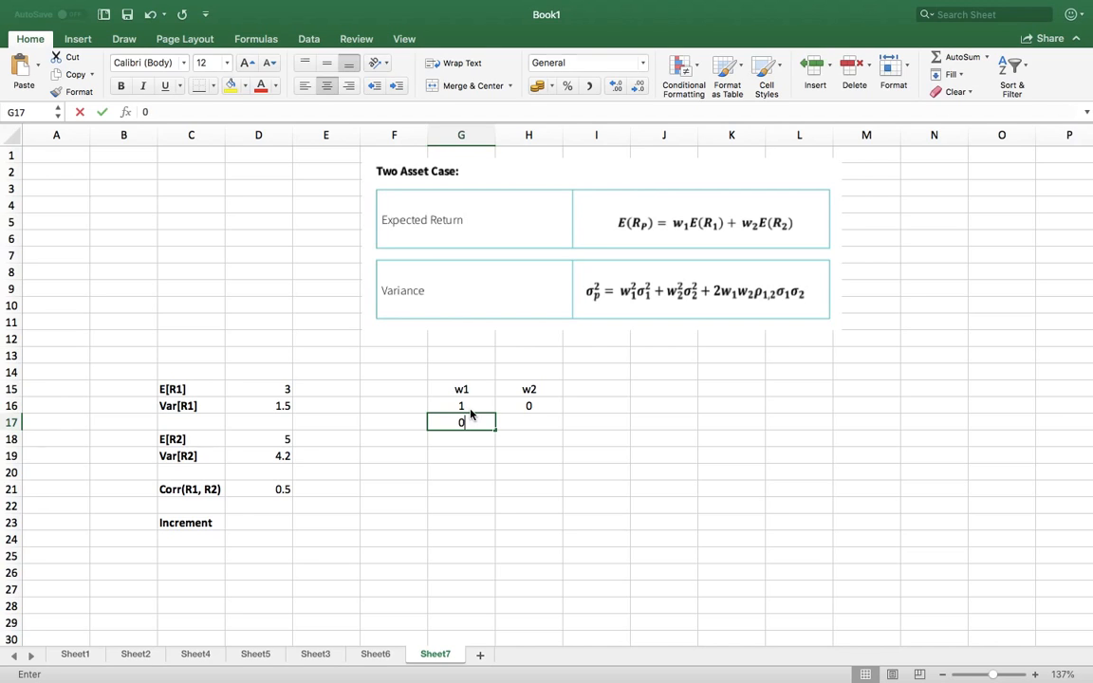
pyautogui.write('0.9')
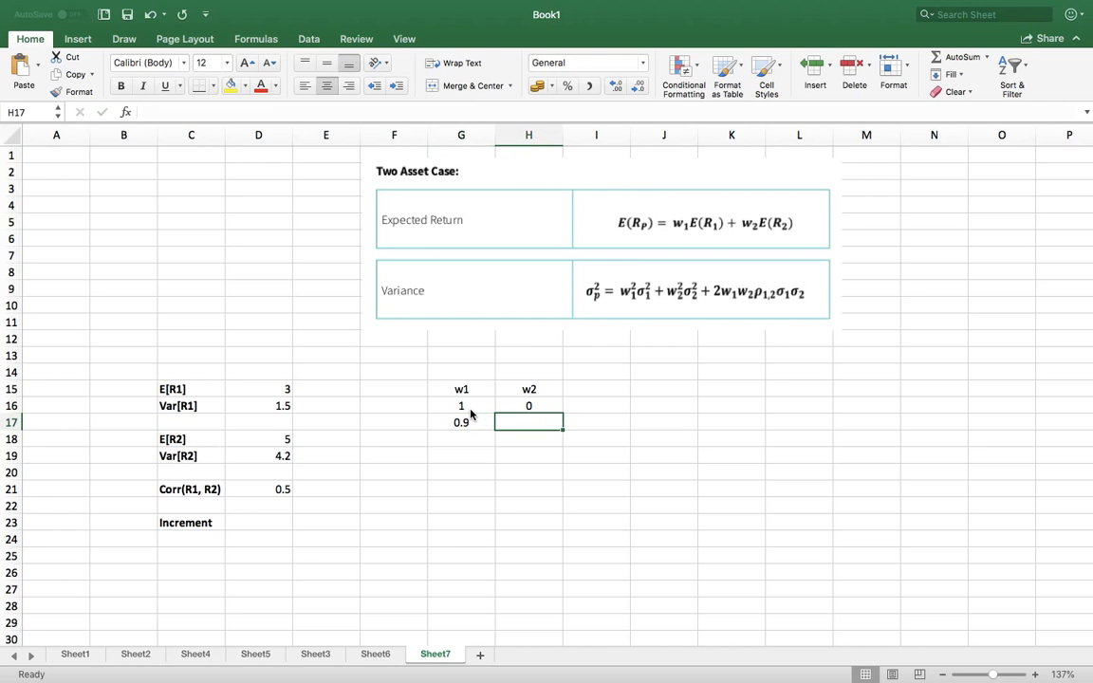
pyautogui.write('0.1')
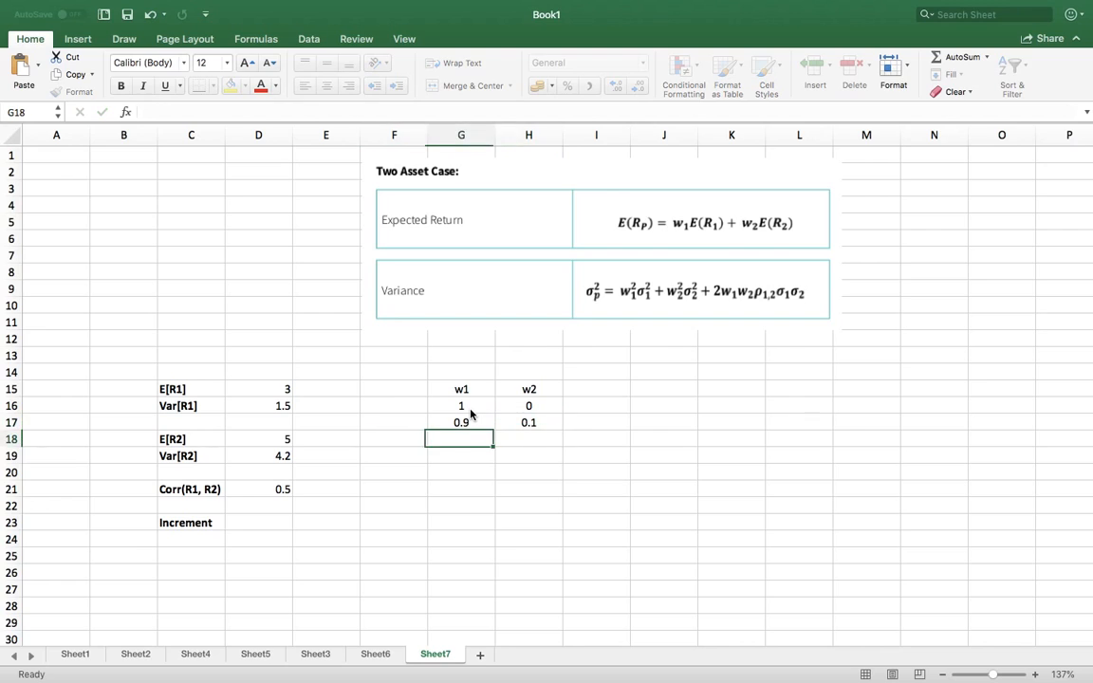
pyautogui.write('0.8')
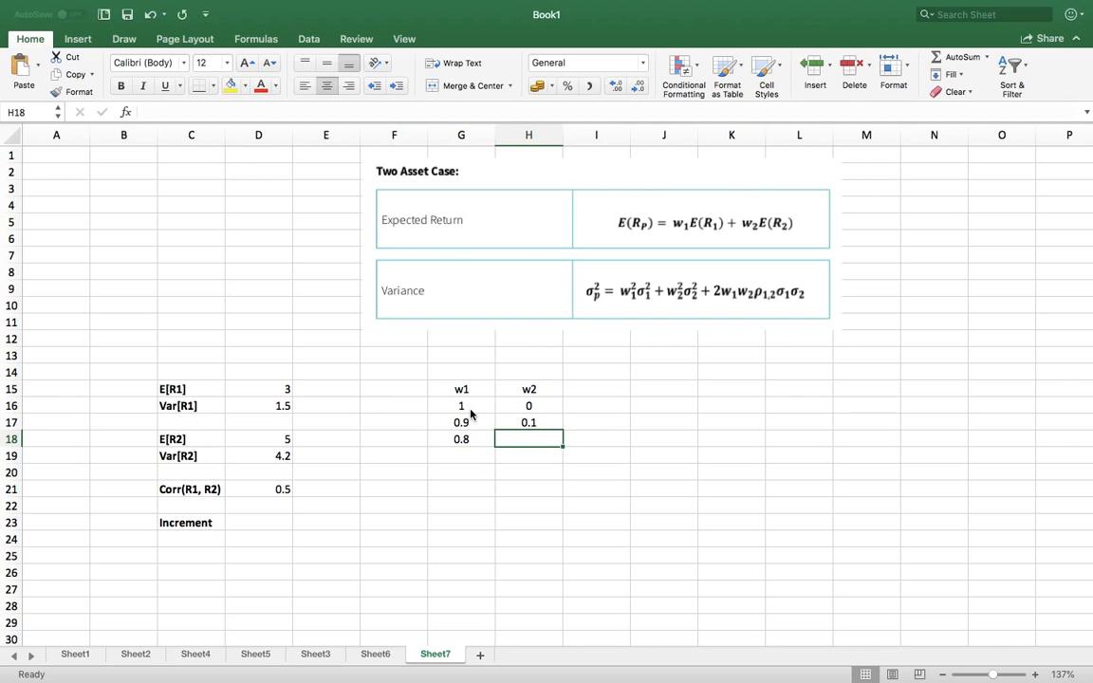
pyautogui.click(460, 438)
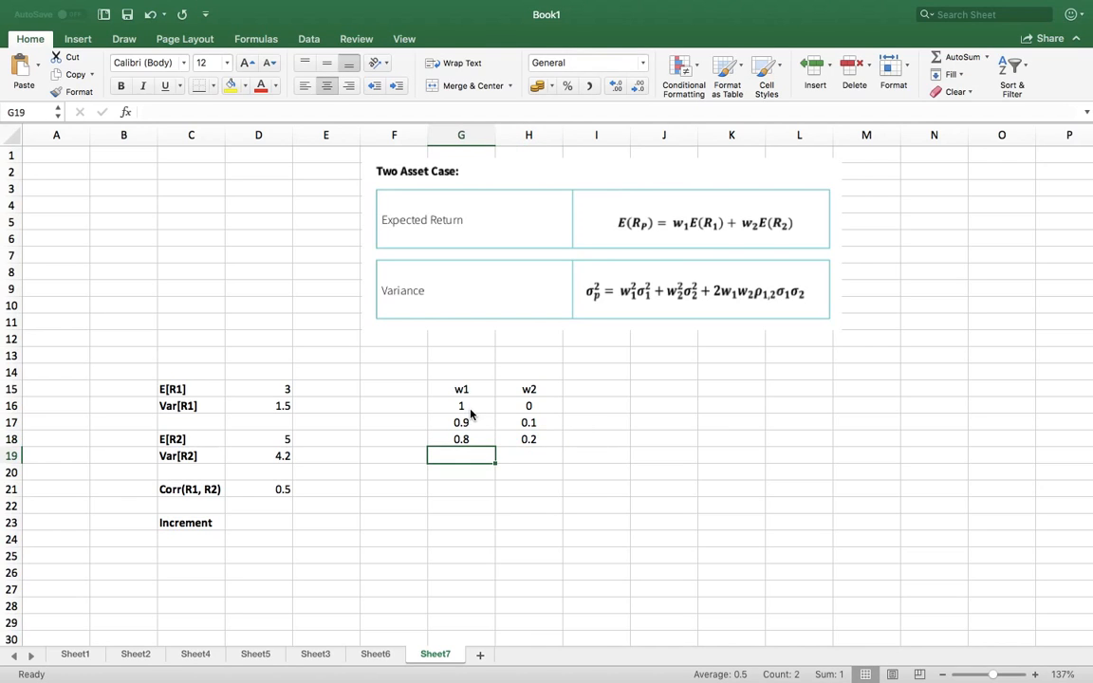
pyautogui.write('0.7')
pyautogui.click(529, 455)
pyautogui.write('0.3')
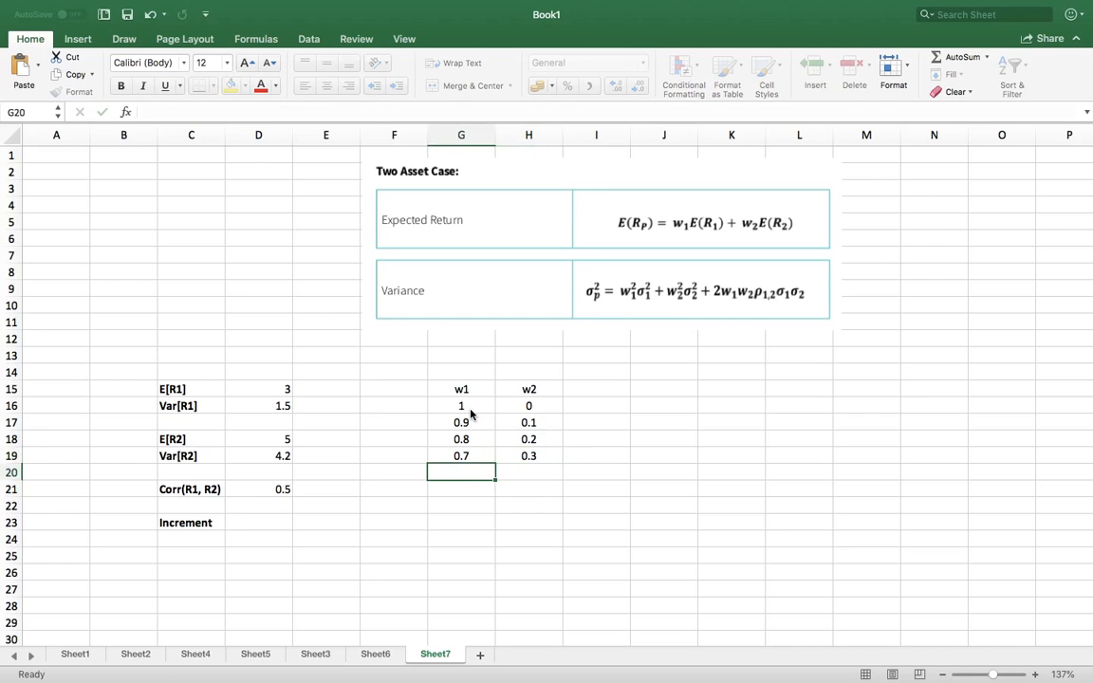
pyautogui.write('0.6')
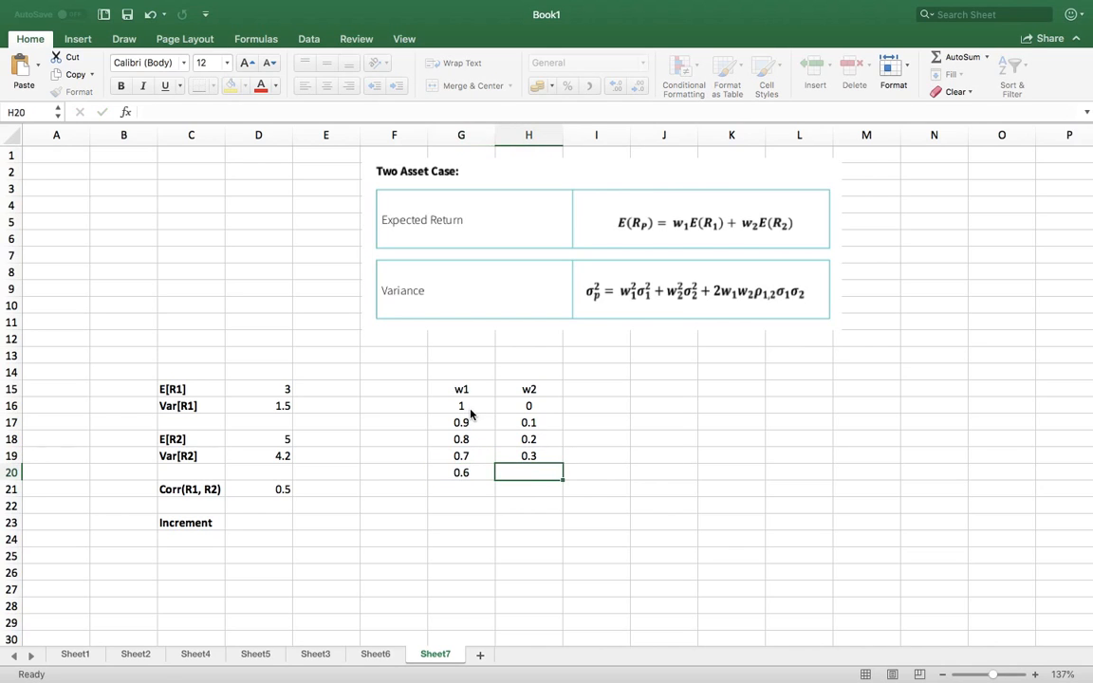
pyautogui.click(460, 472)
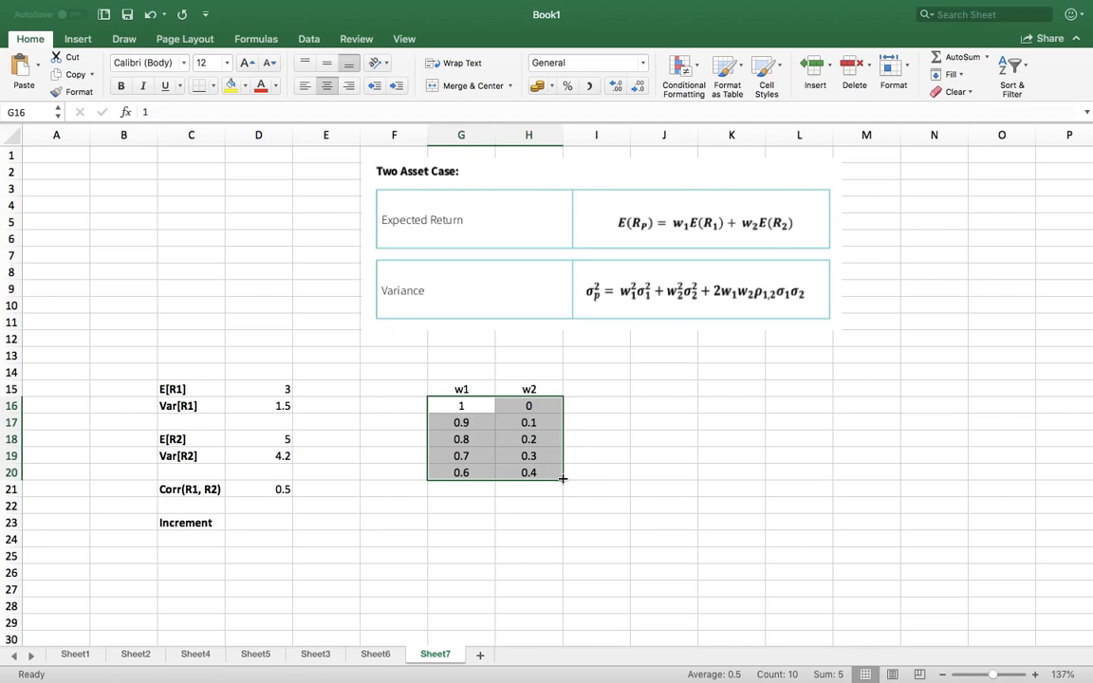
# Step: Drag-fill the w1/w2 pairs down to row 26 so they end at 0 and 1
pyautogui.moveTo(563, 479); pyautogui.dragTo(565, 576)
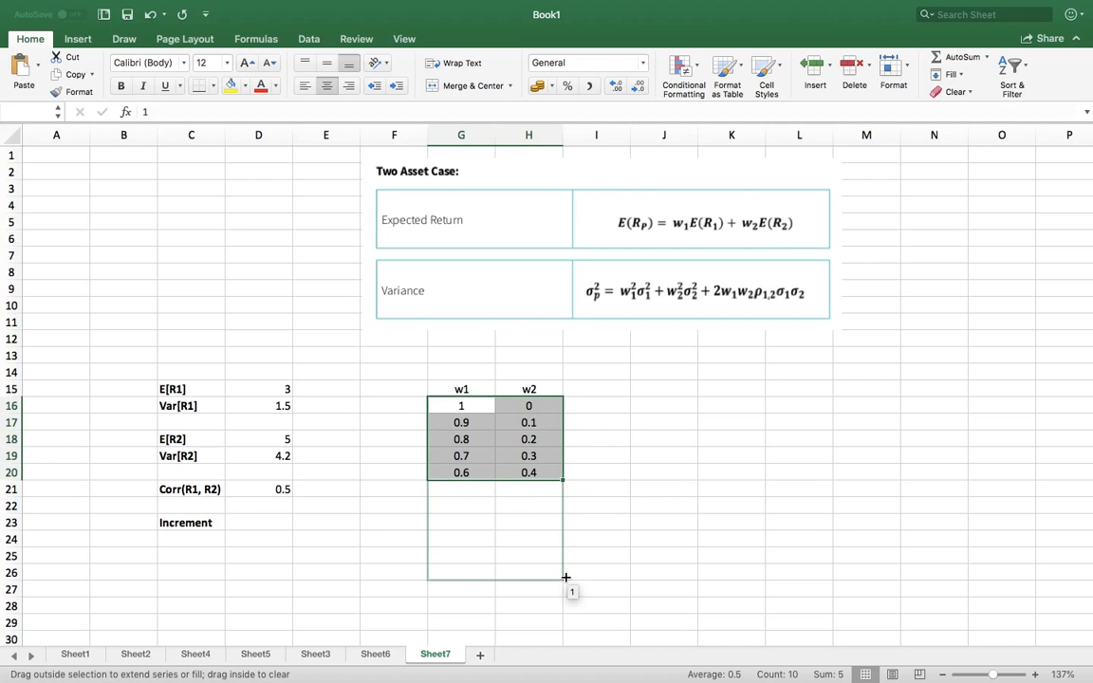
pyautogui.moveTo(562, 472); pyautogui.dragTo(561, 578)
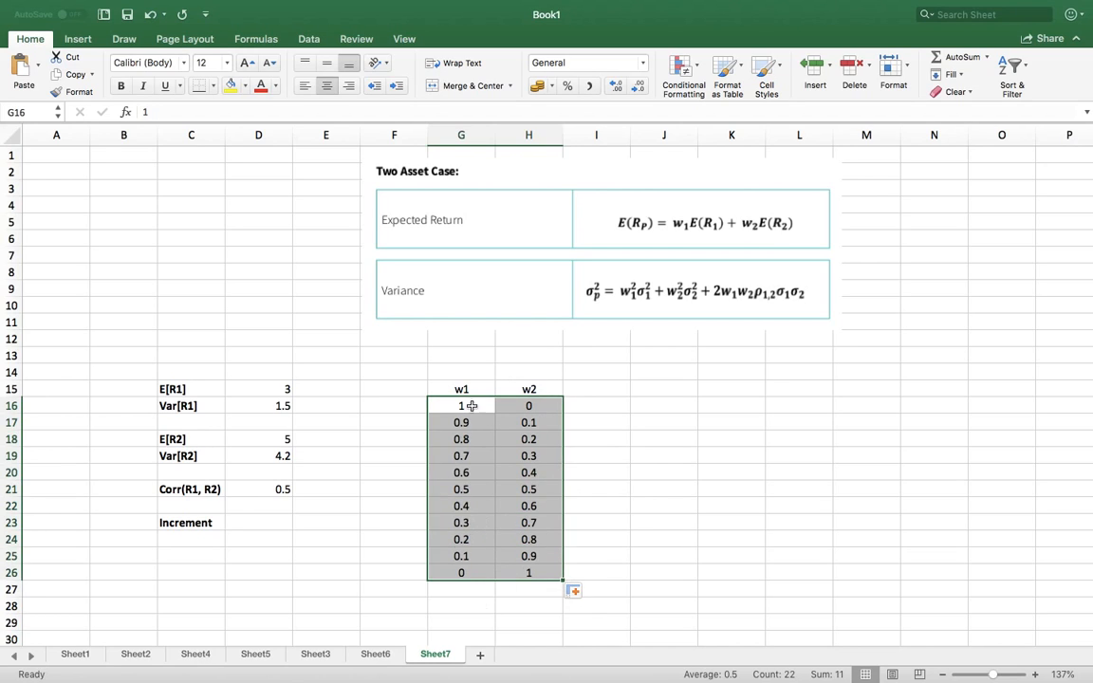
pyautogui.click(456, 604)
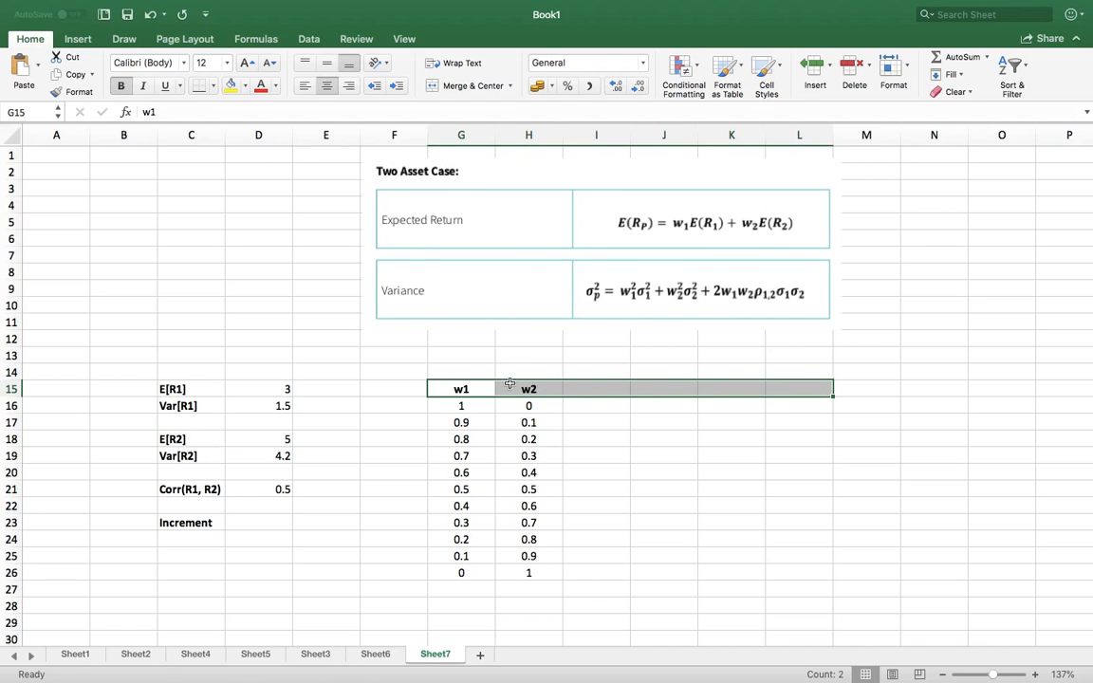
pyautogui.moveTo(461, 405); pyautogui.dragTo(528, 506)
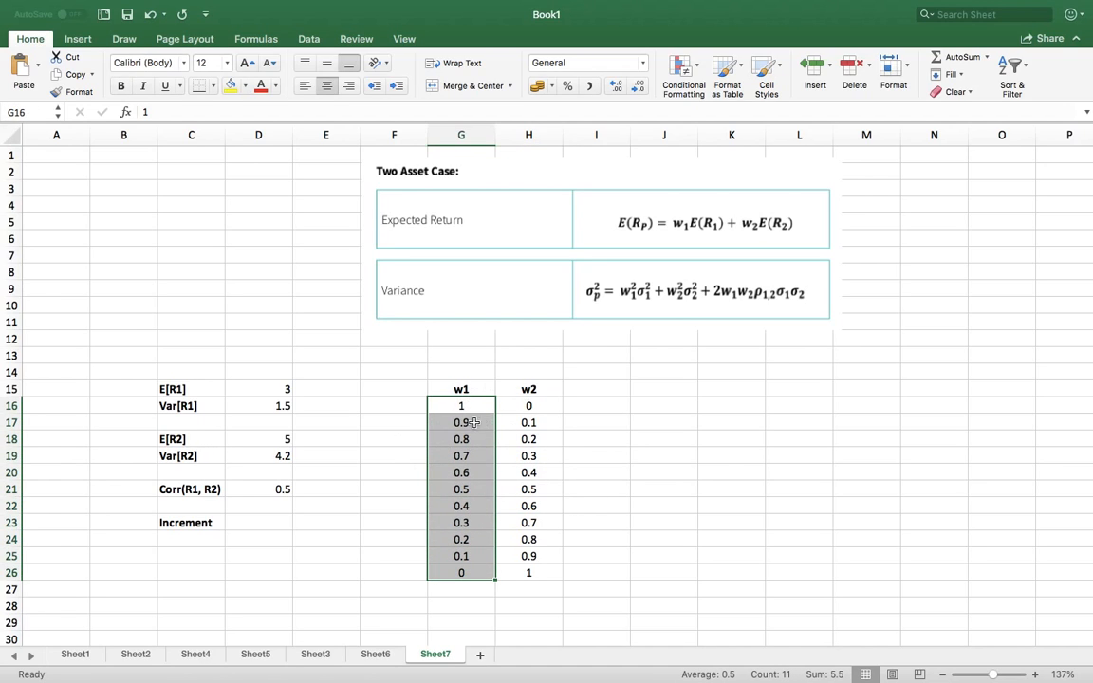
pyautogui.moveTo(569, 406)
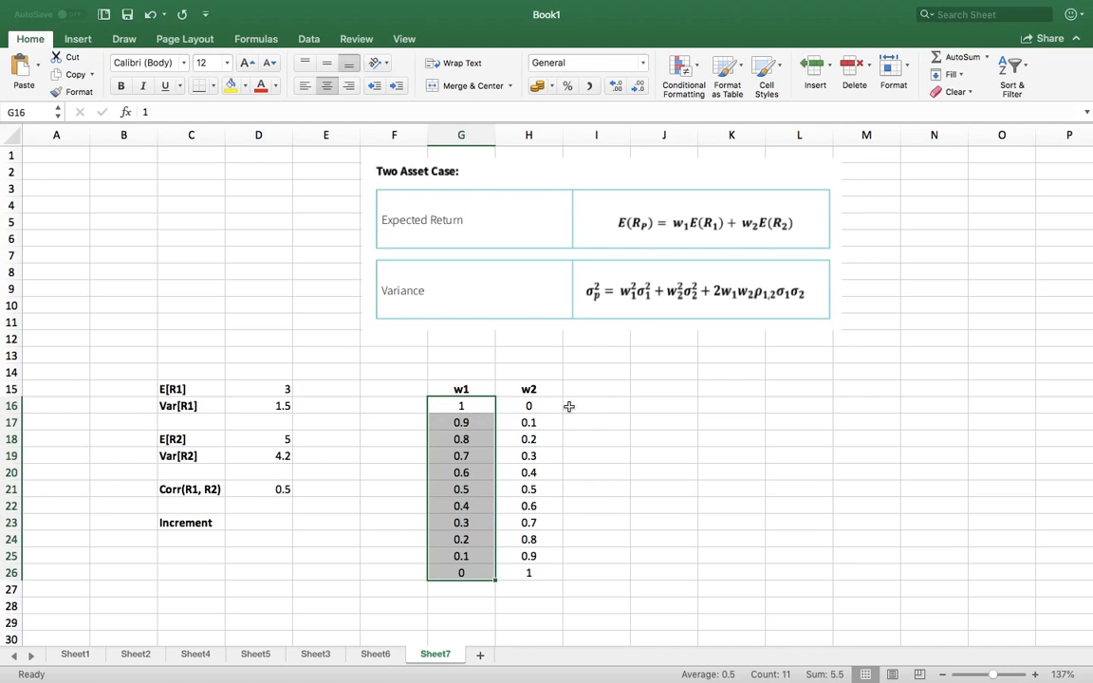
pyautogui.click(461, 405)
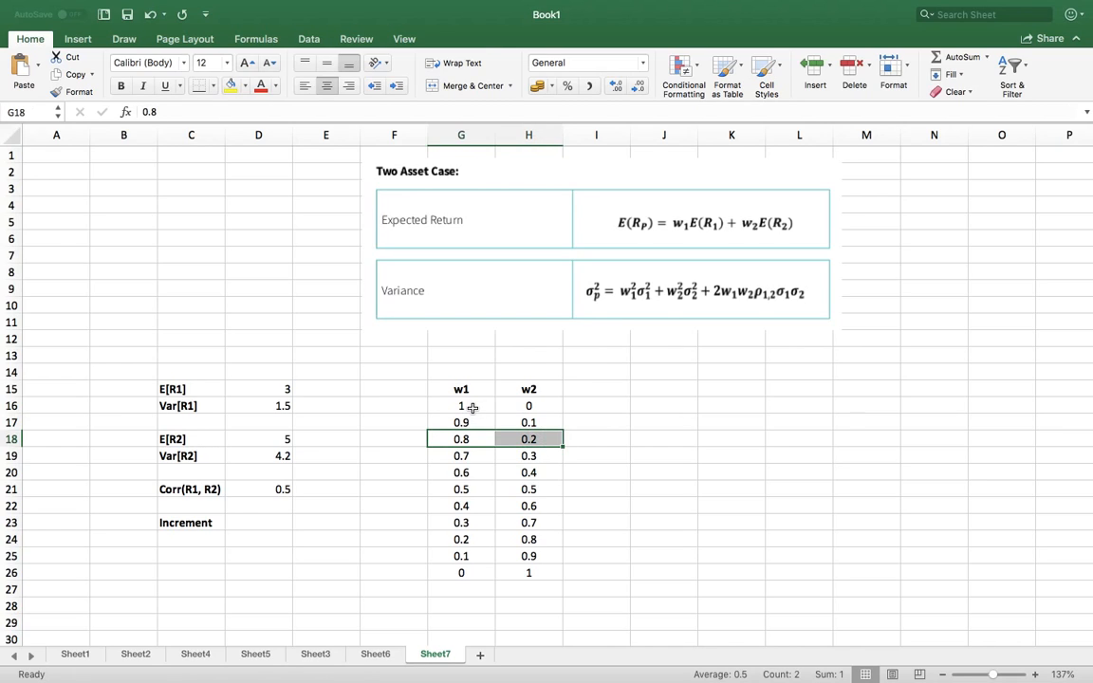
pyautogui.moveTo(505, 468)
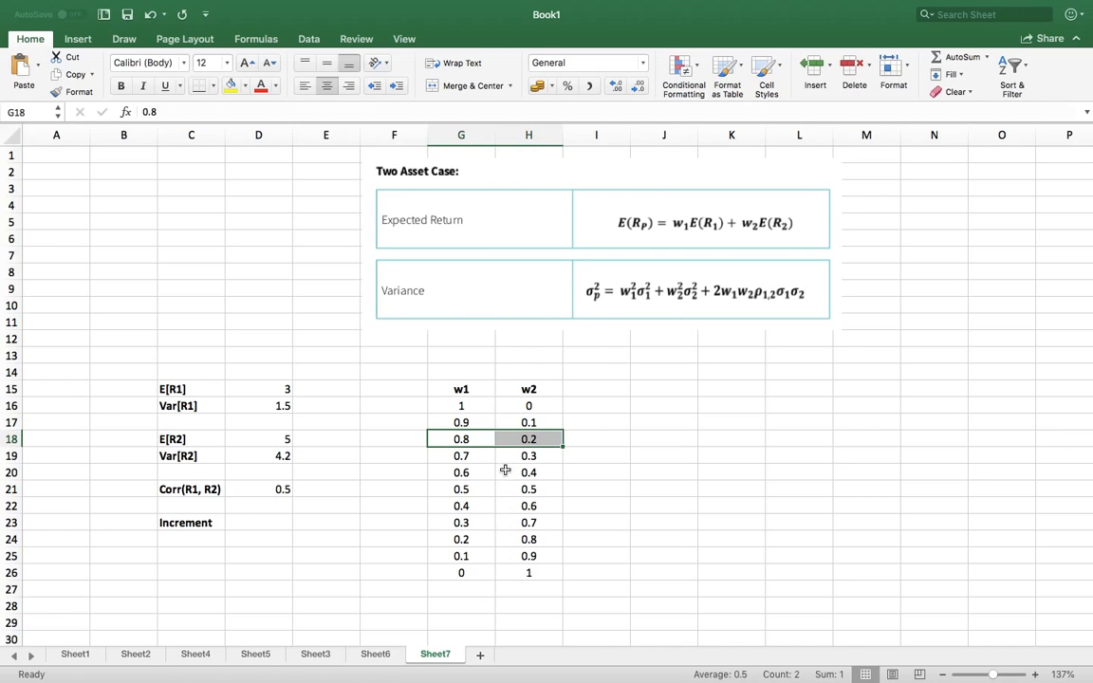
pyautogui.moveTo(501, 469)
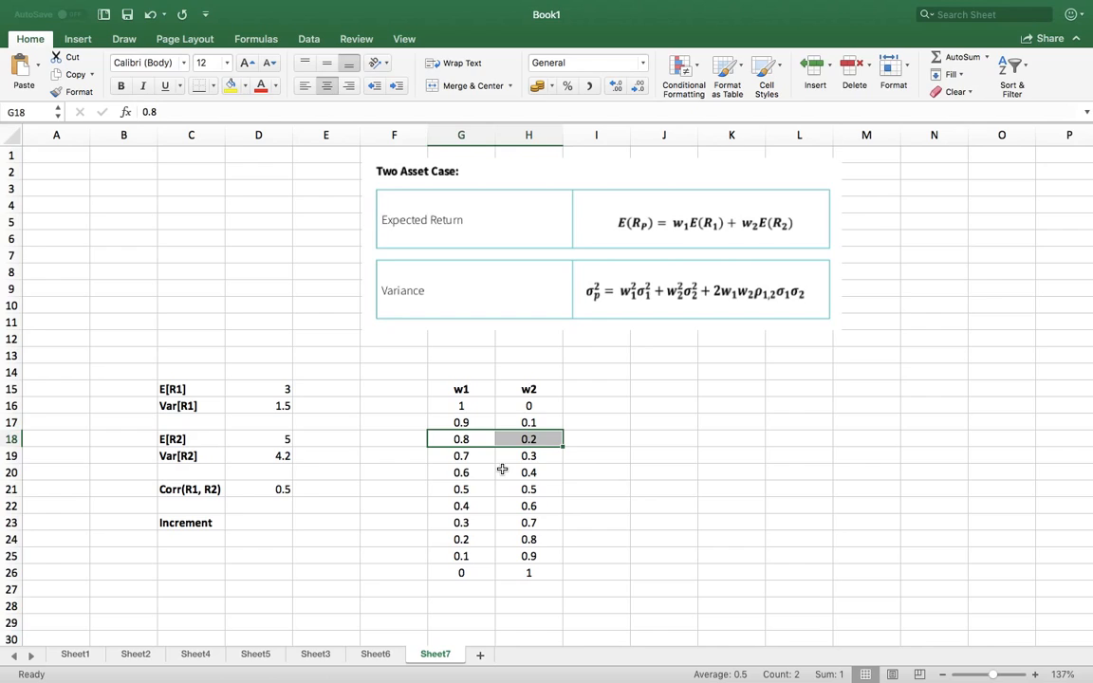
pyautogui.moveTo(500, 490)
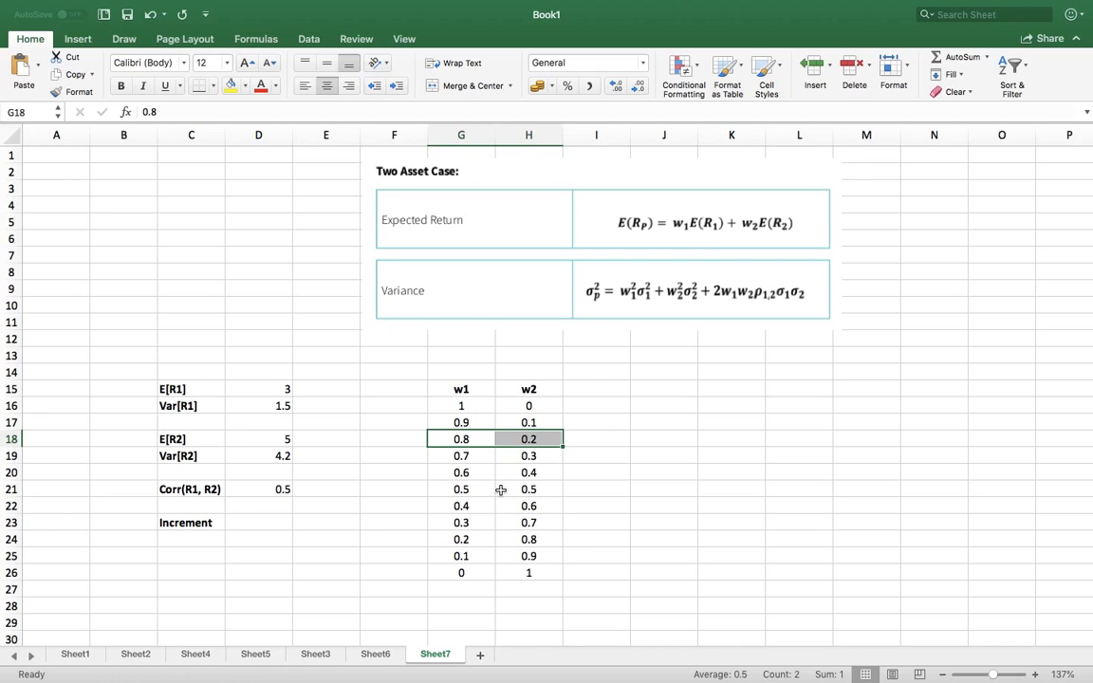
pyautogui.moveTo(612, 388)
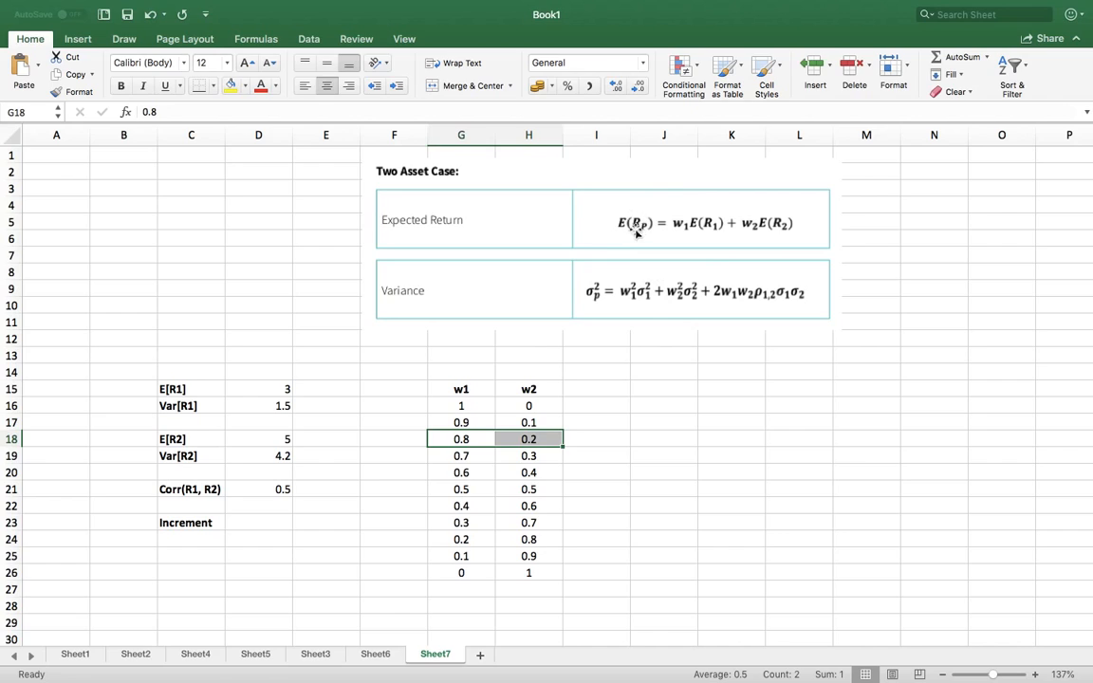
pyautogui.moveTo(642, 239)
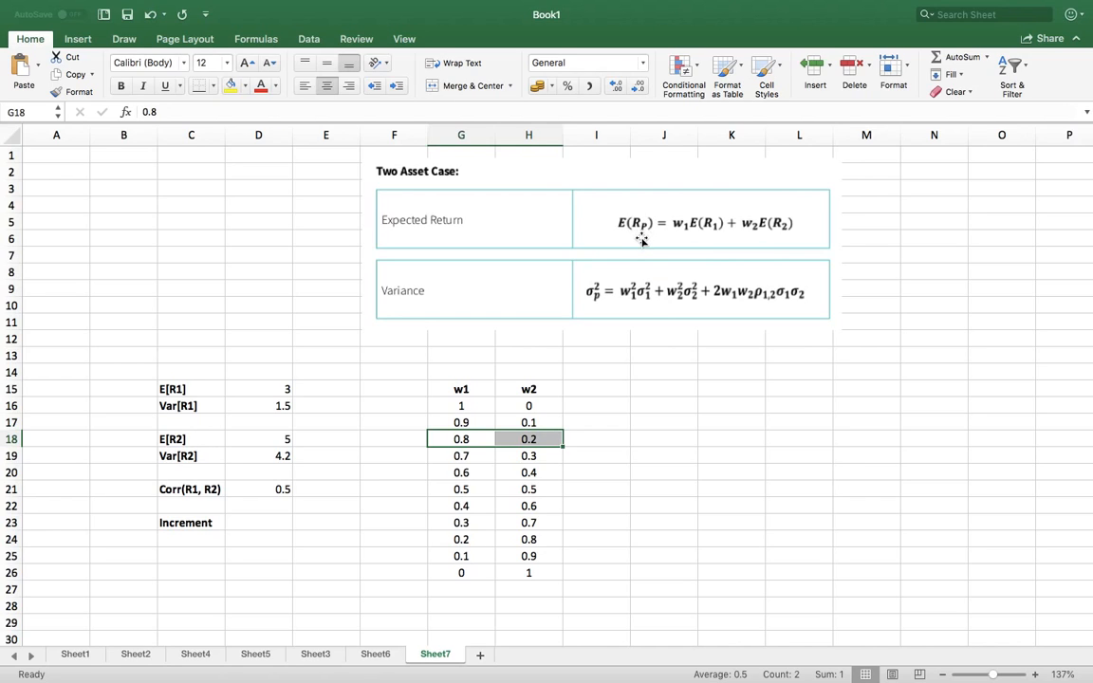
pyautogui.moveTo(602, 211)
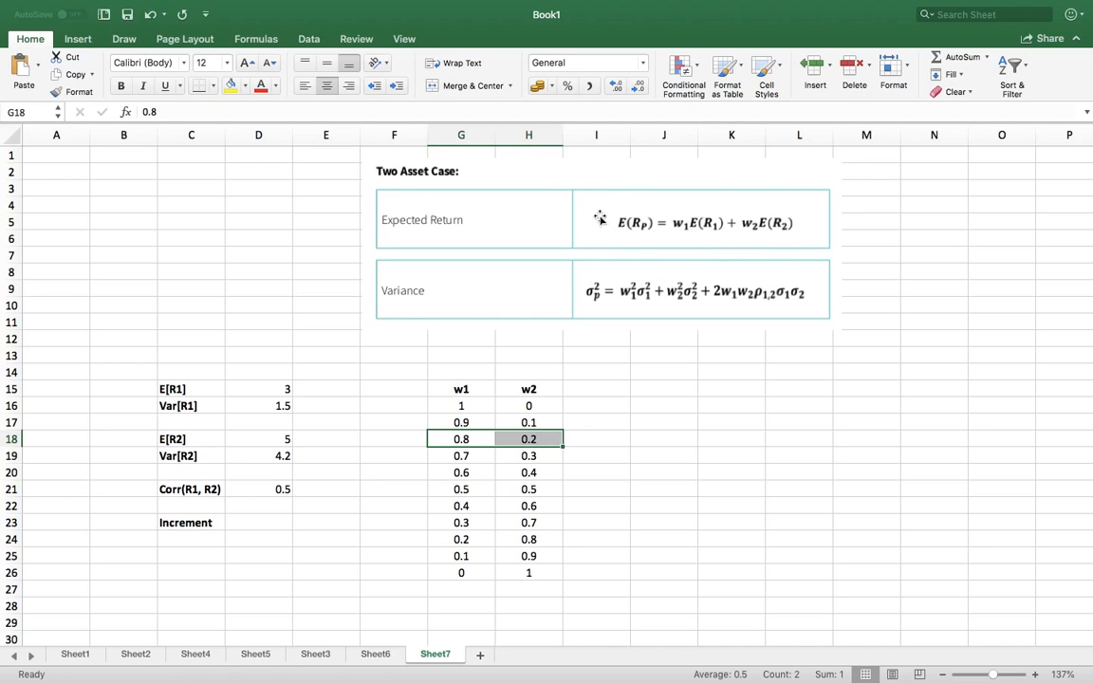
pyautogui.moveTo(622, 234)
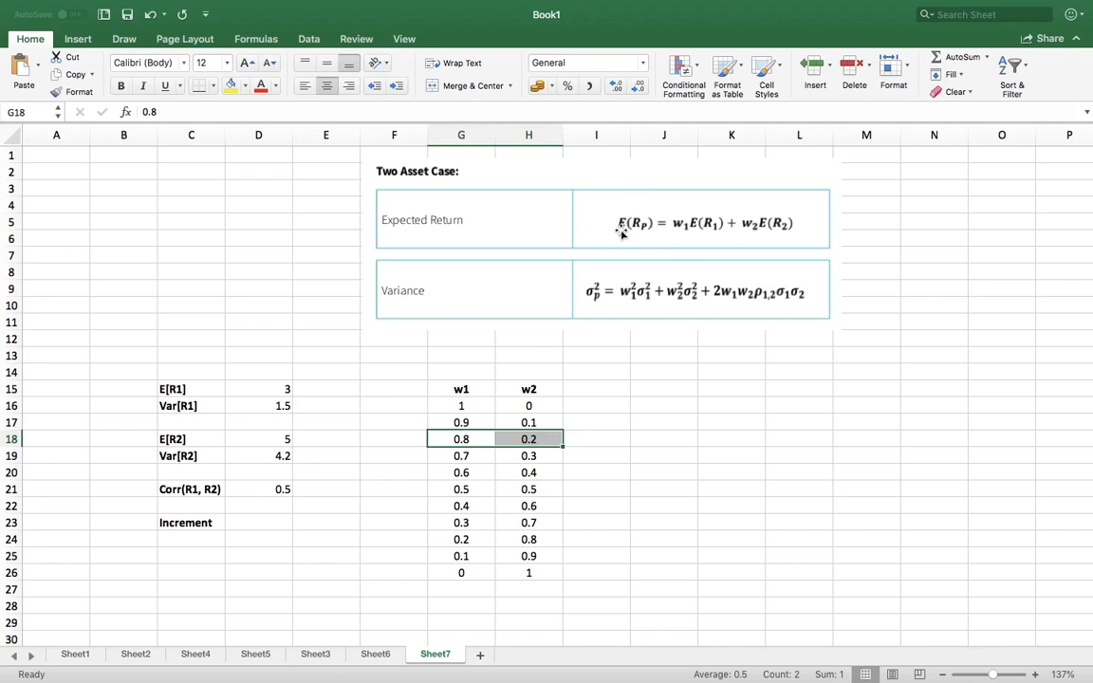
pyautogui.moveTo(666, 235)
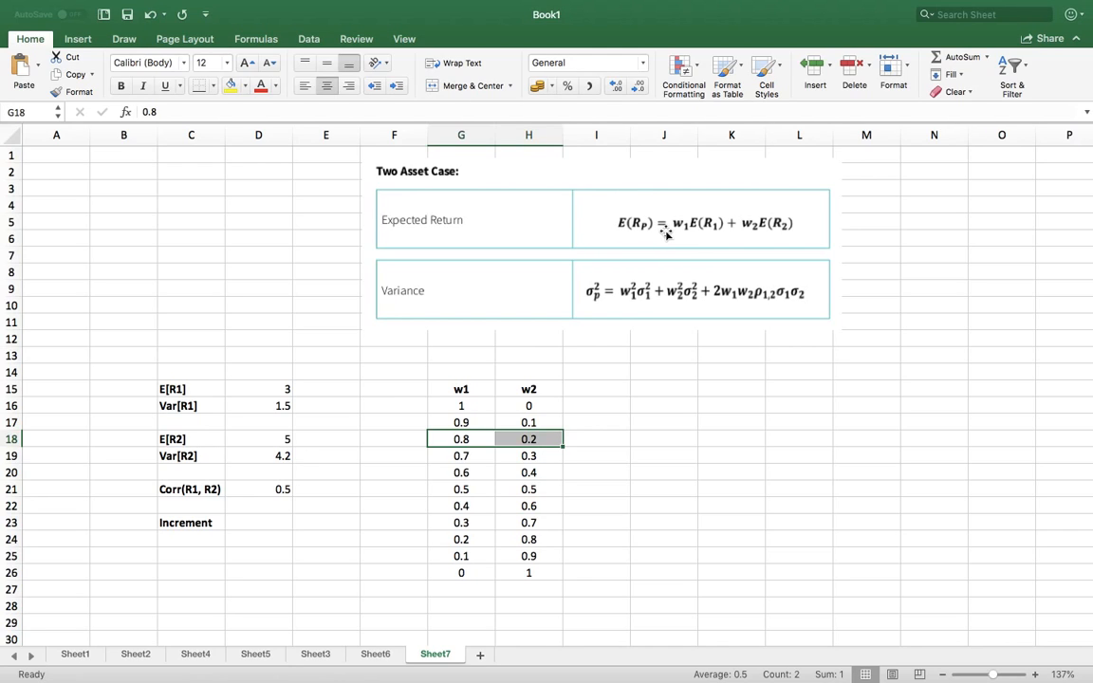
pyautogui.moveTo(737, 228)
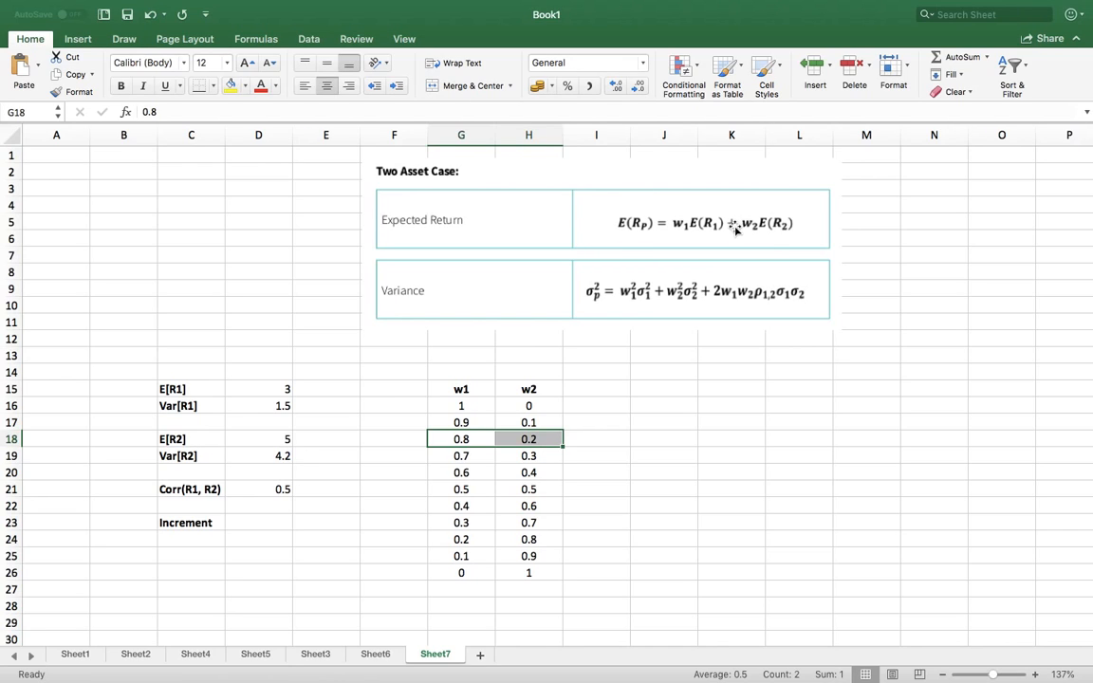
pyautogui.moveTo(689, 231)
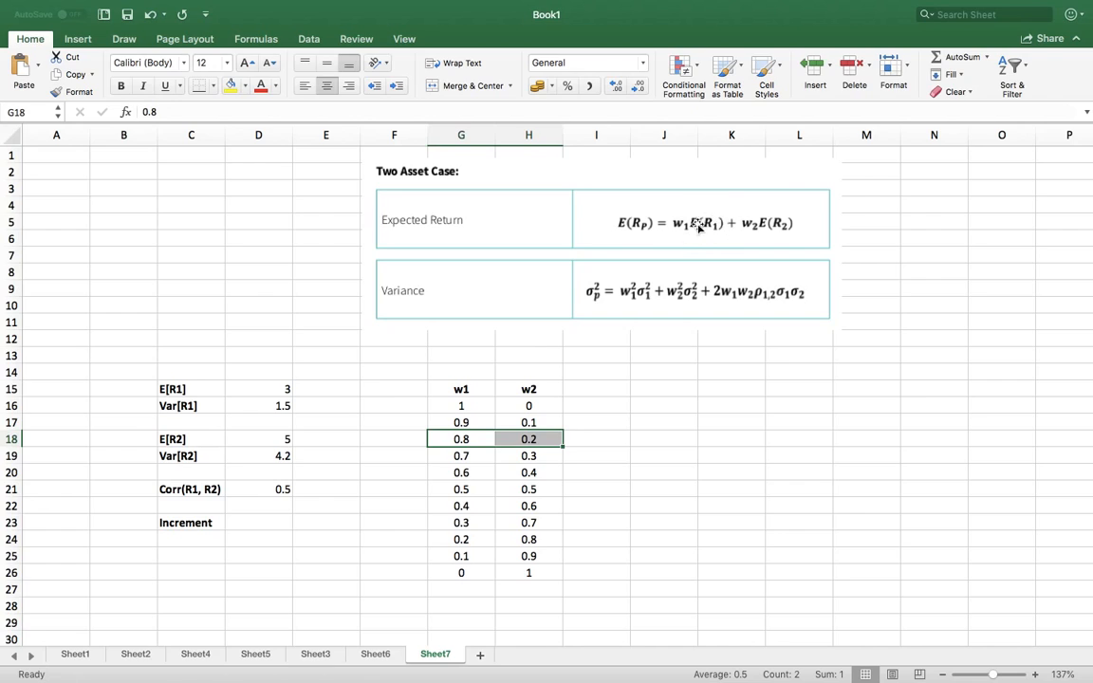
pyautogui.moveTo(740, 259)
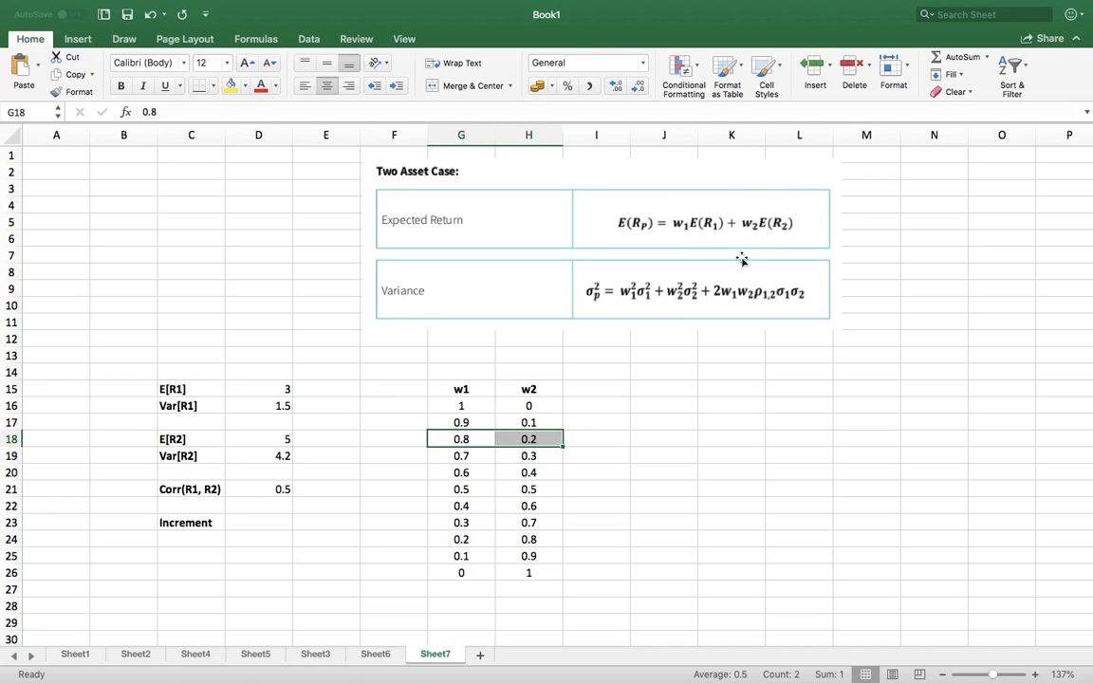
pyautogui.moveTo(783, 220)
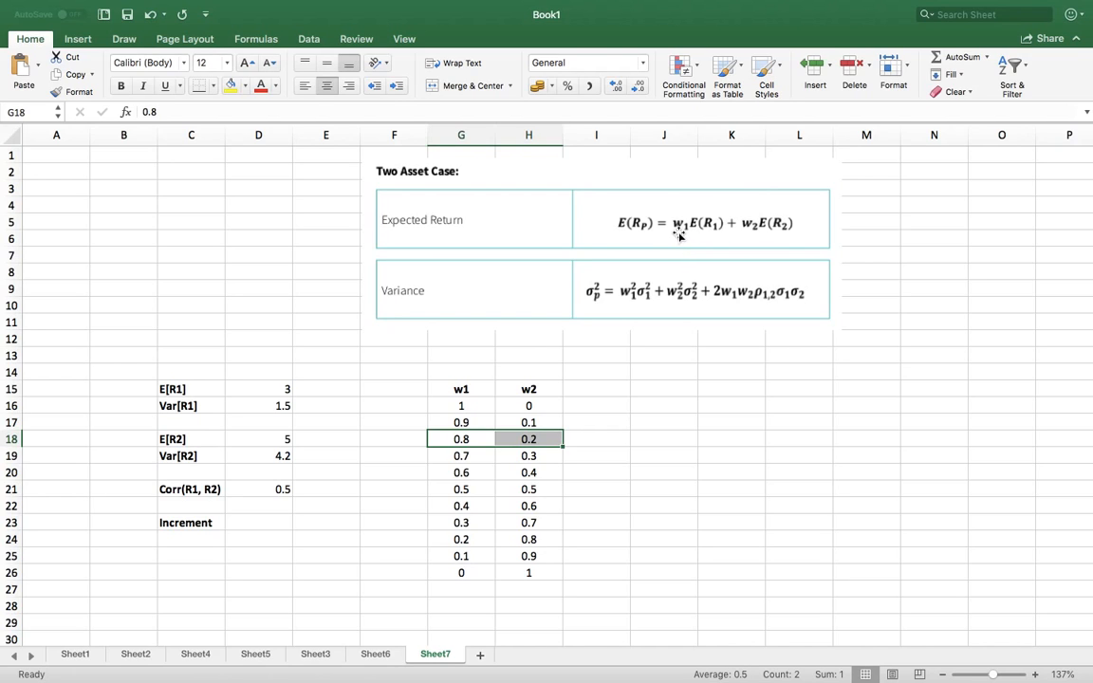
pyautogui.moveTo(689, 235)
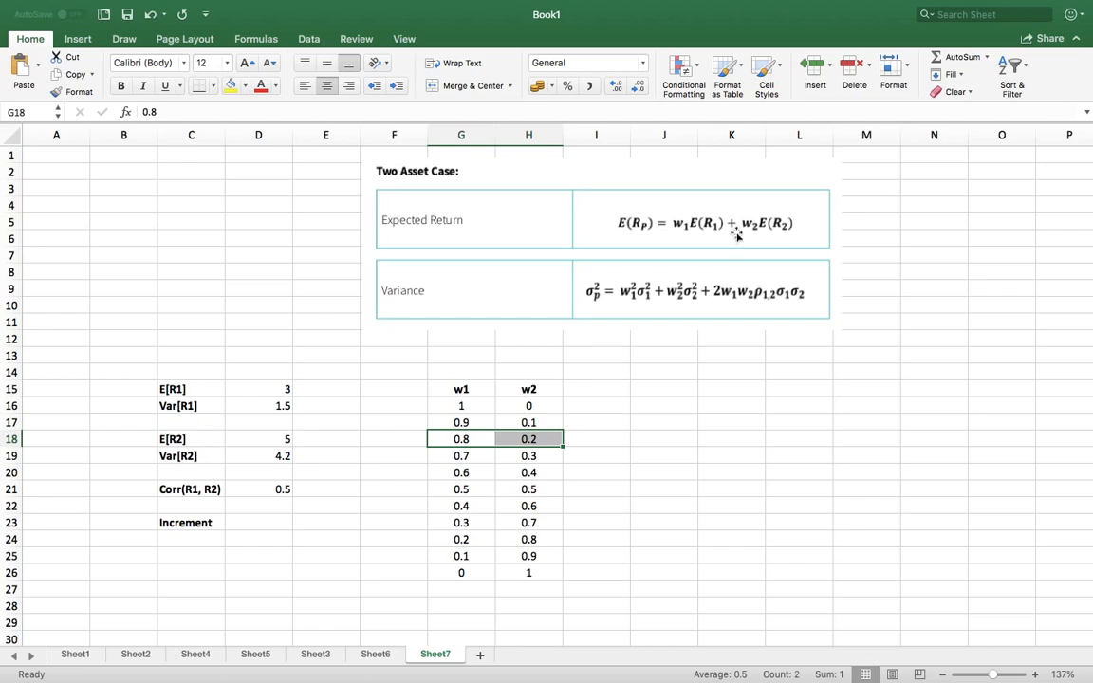
pyautogui.moveTo(766, 238)
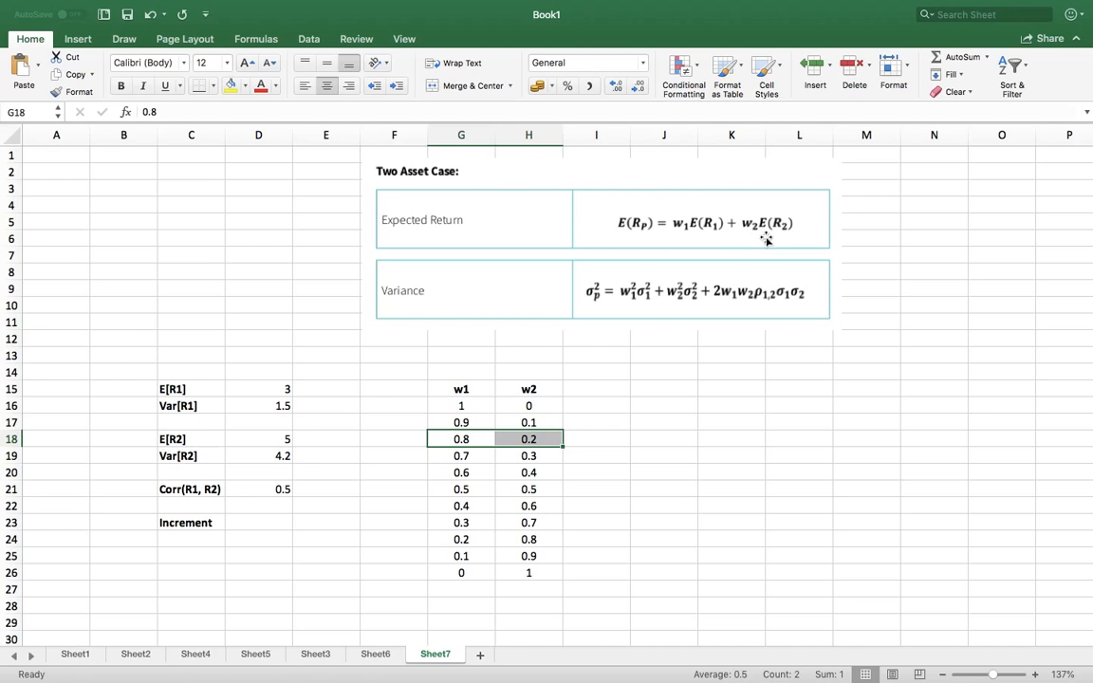